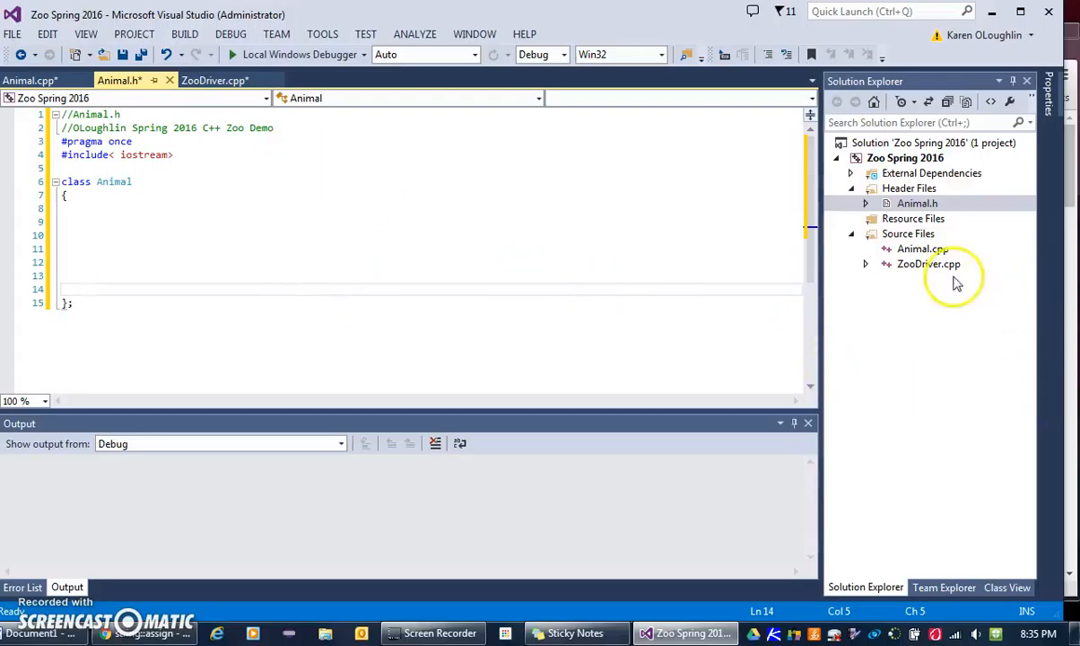
Step: Review ZooDriver.cpp, then open Animal.cpp from Source Files
click(215, 80)
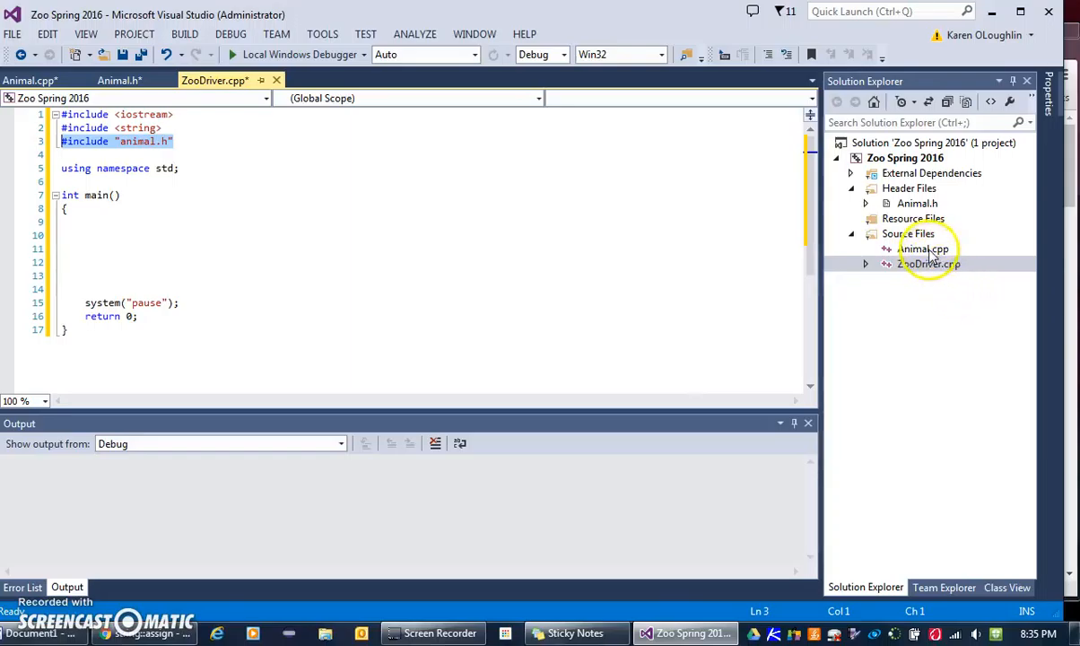
double_click(923, 248)
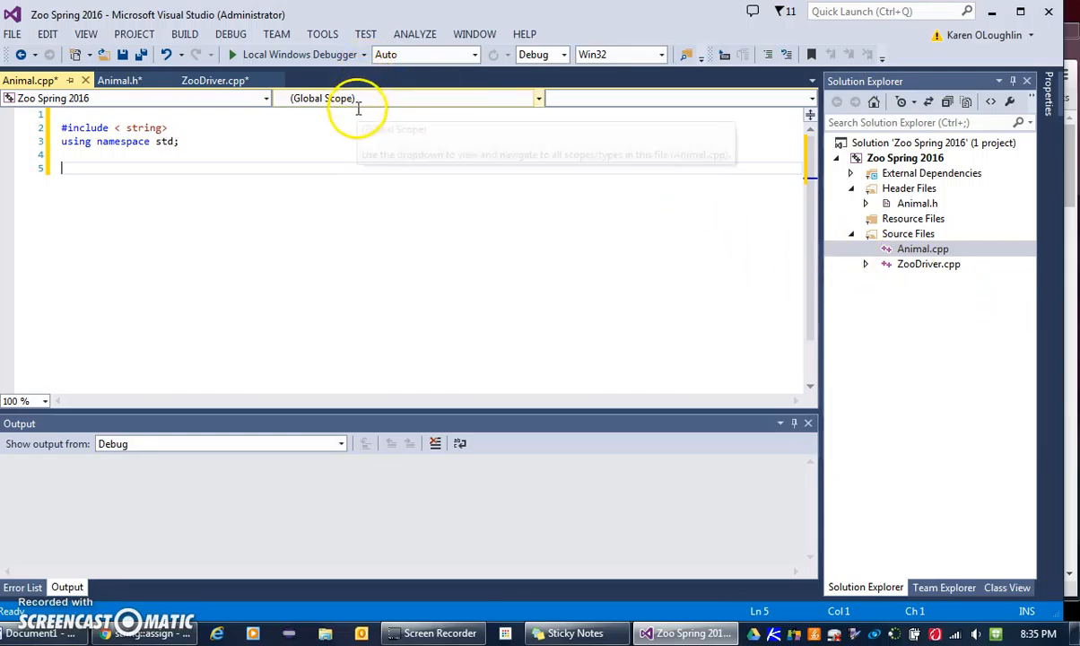
Step: Add header comments to Animal.cpp: '// Animal.cpp', the author O'Loughlin, Spring, C++ Zoo
text(//)
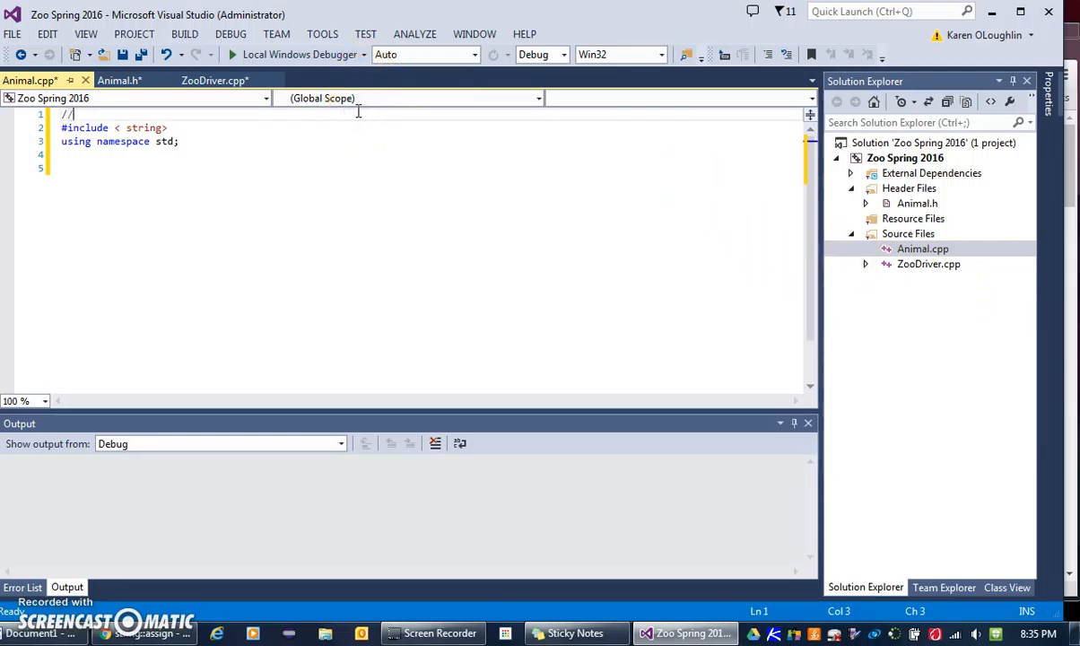
text(Anic)
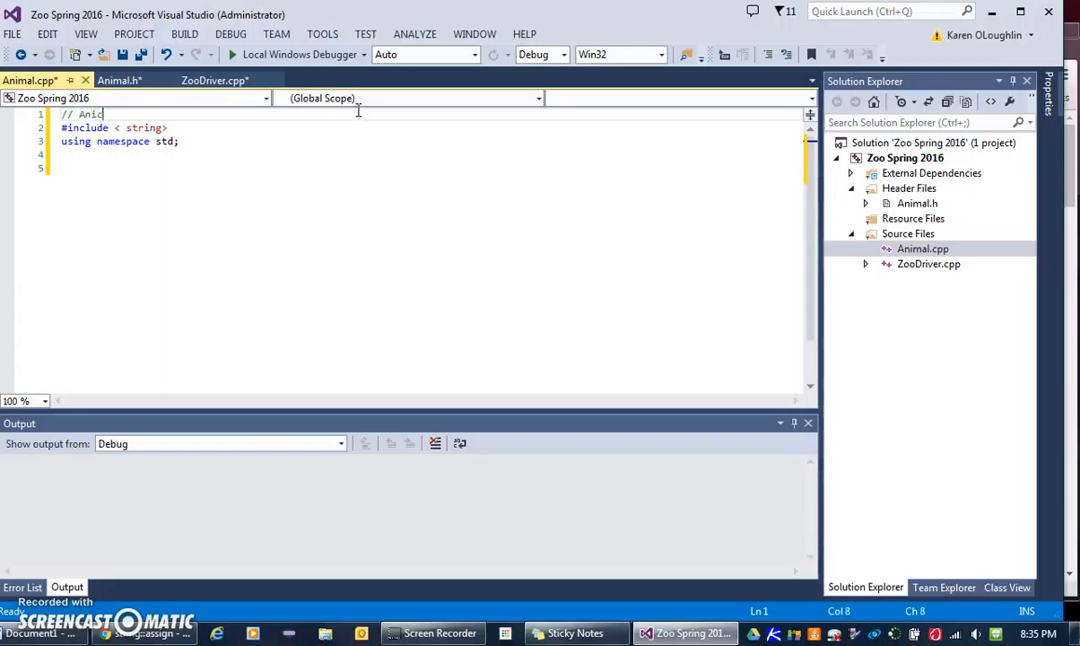
text(m)
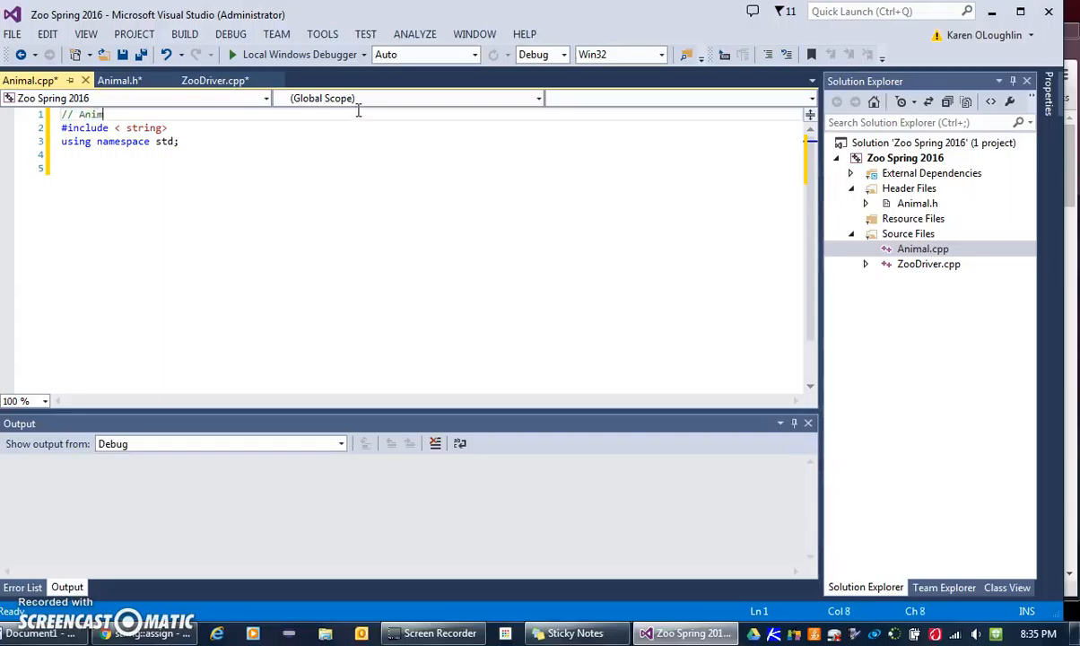
text(al.cpp)
text(//)
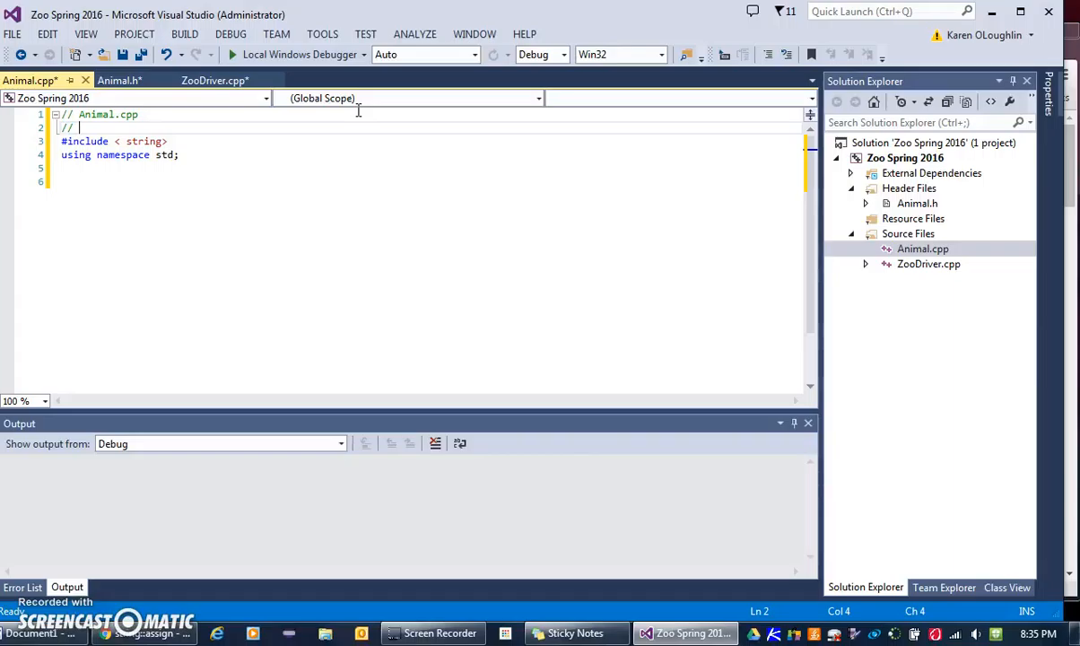
text(OLoughl)
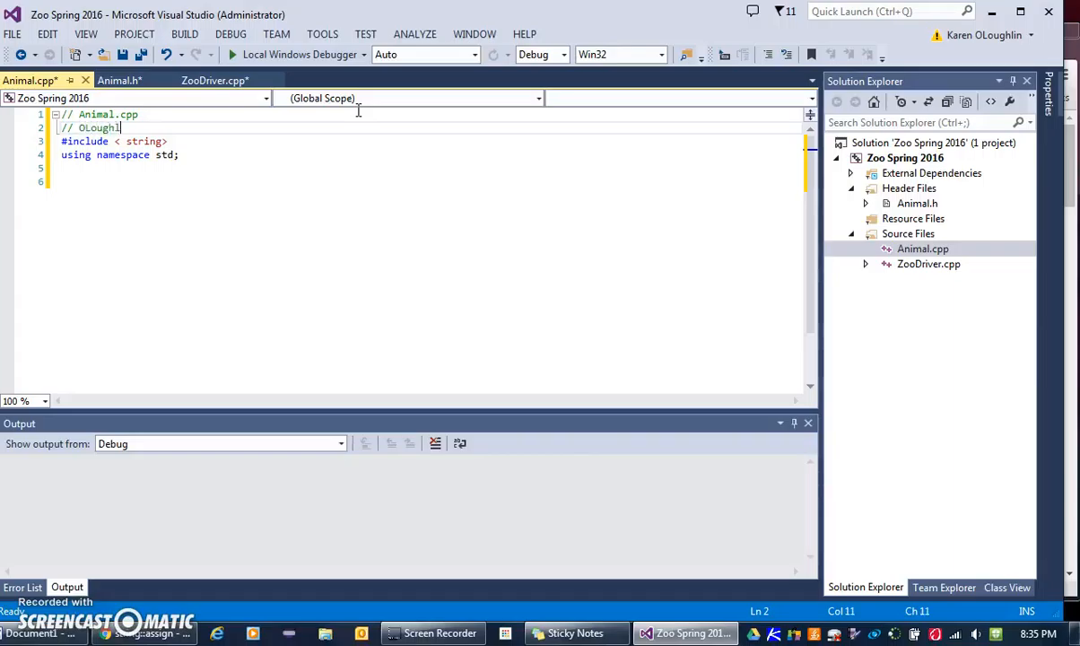
text(Spring 2016)
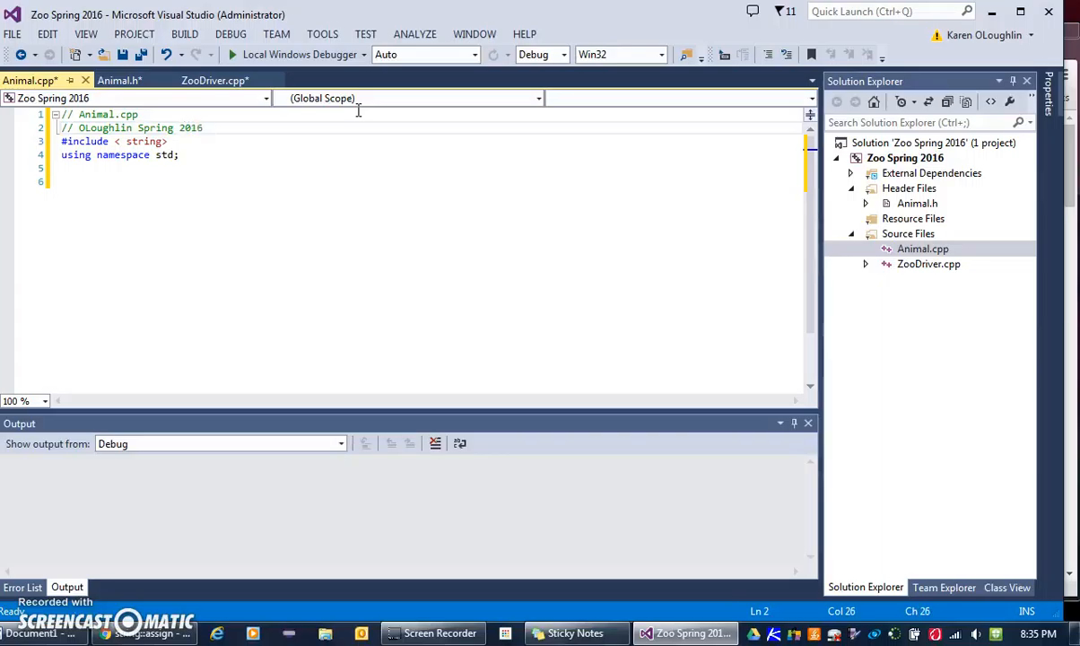
text(C++ Zoo Demo)
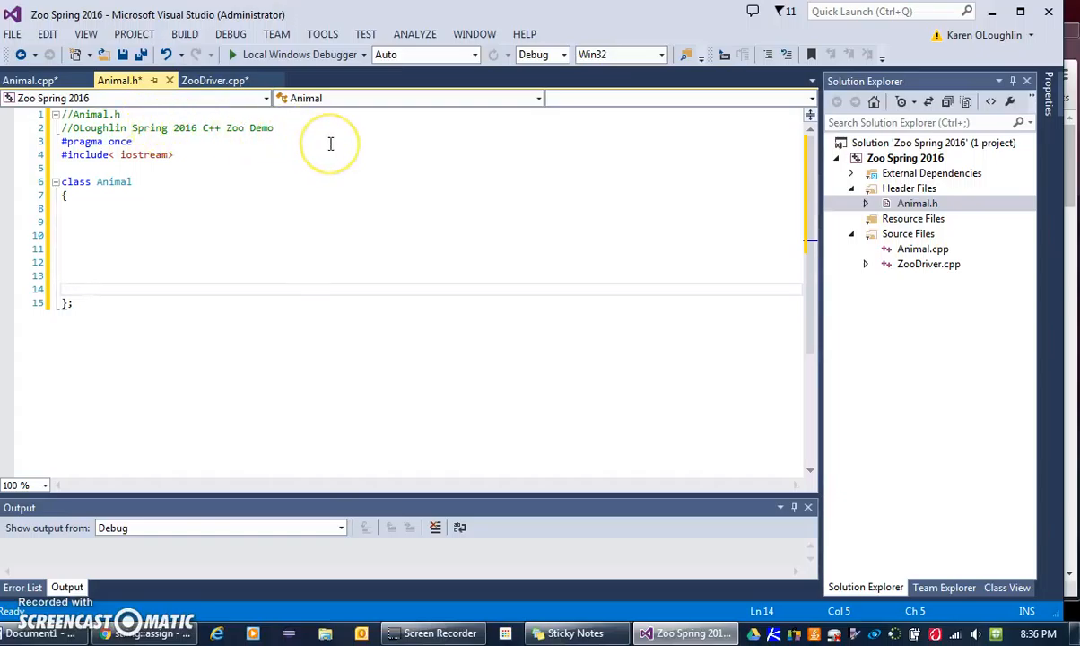
mouse_move(145, 220)
text(//)
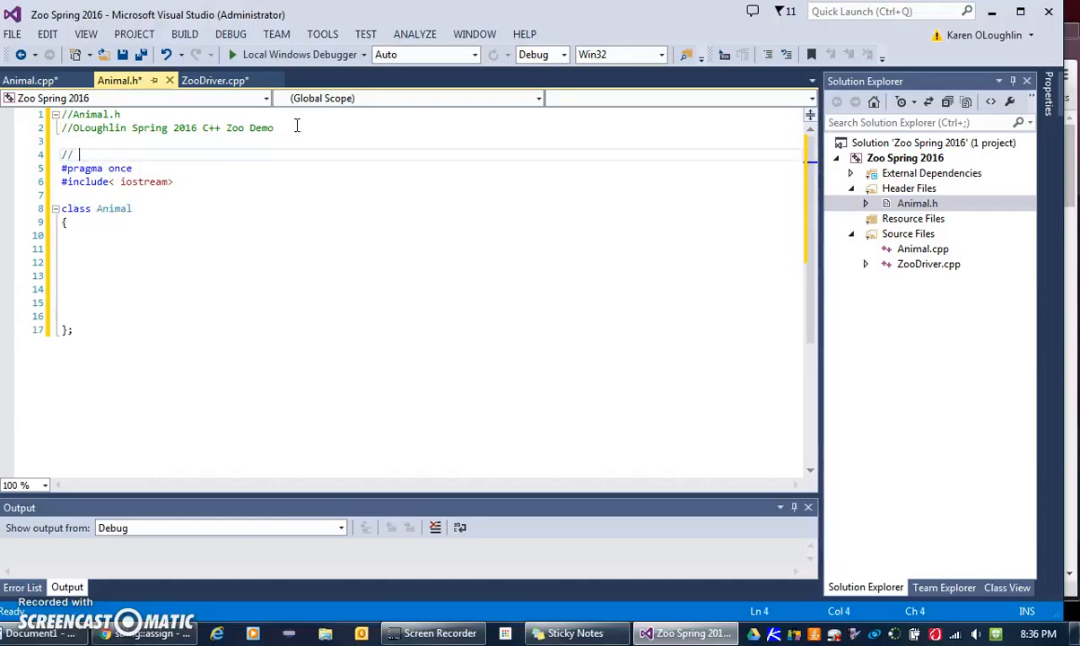
Step: Add '// Review create classes' and '// Industry standards' comments to Animal.h
text(Review)
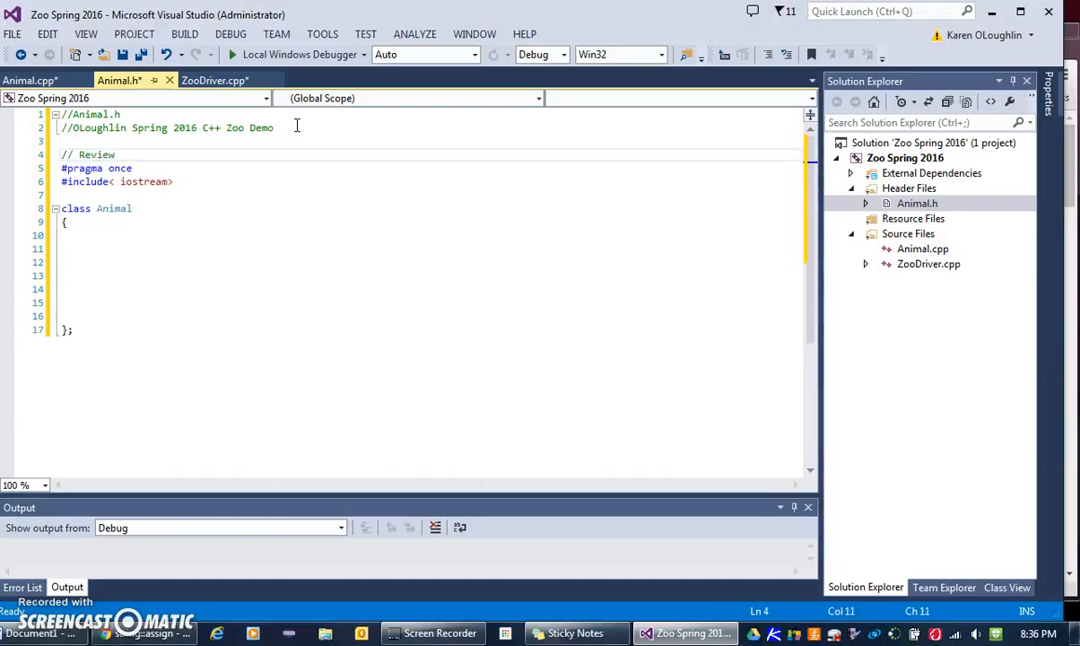
text(create classes)
text(//)
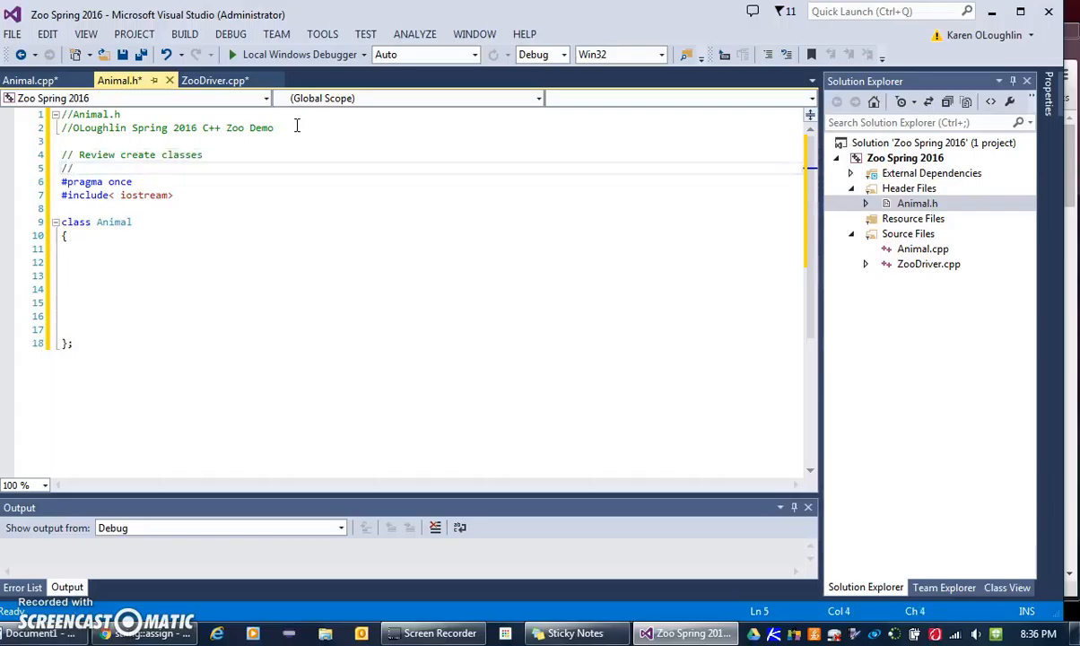
click(79, 168)
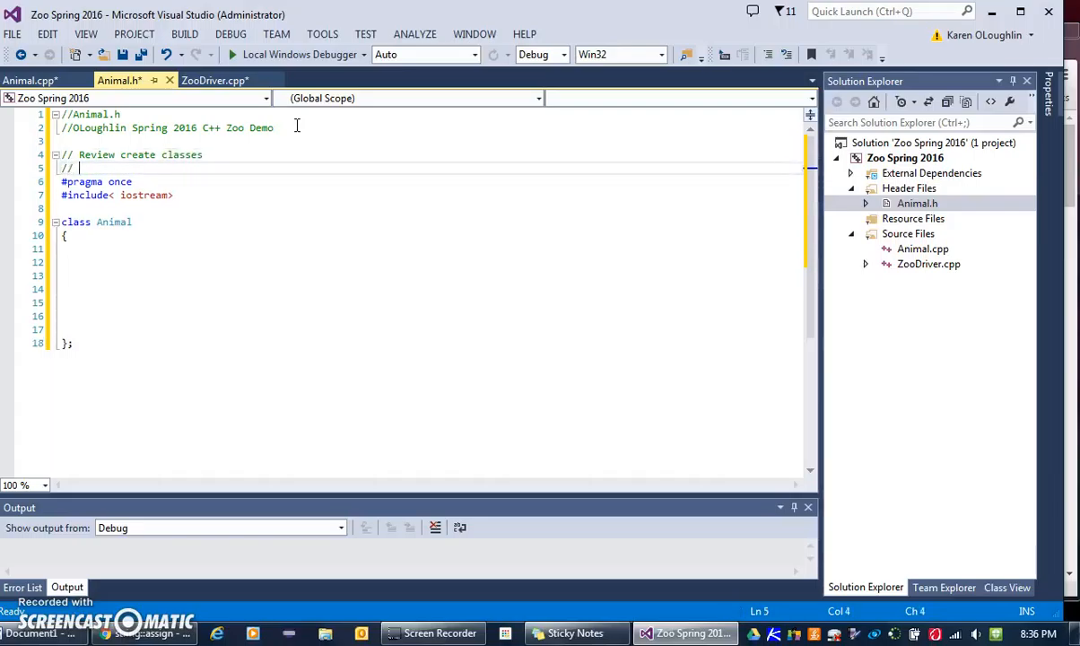
text(Industry)
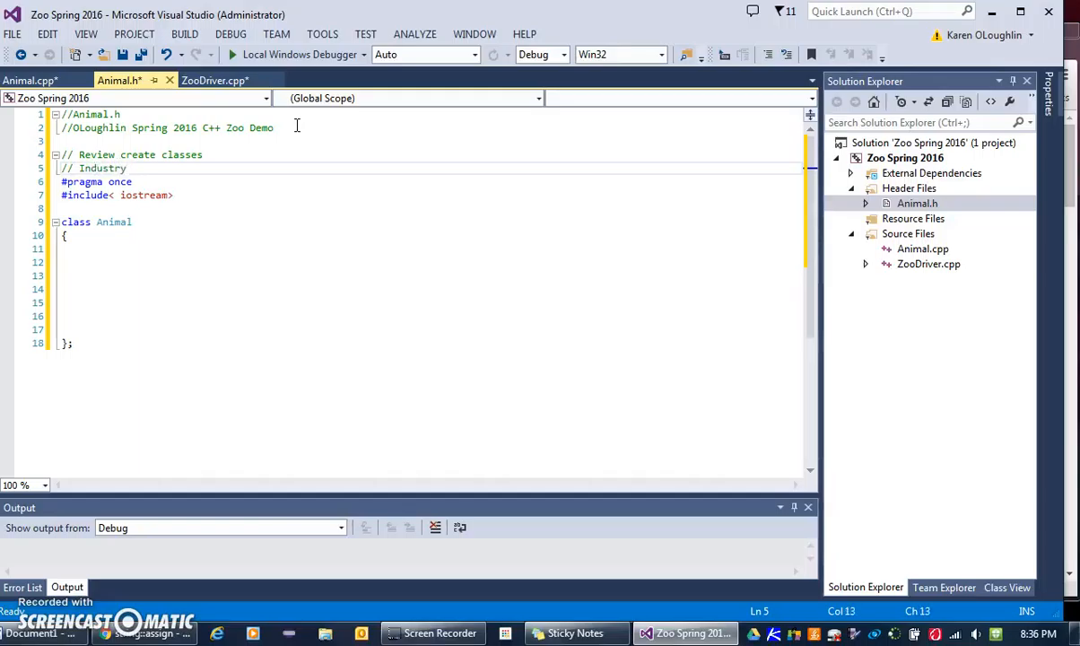
text(standards)
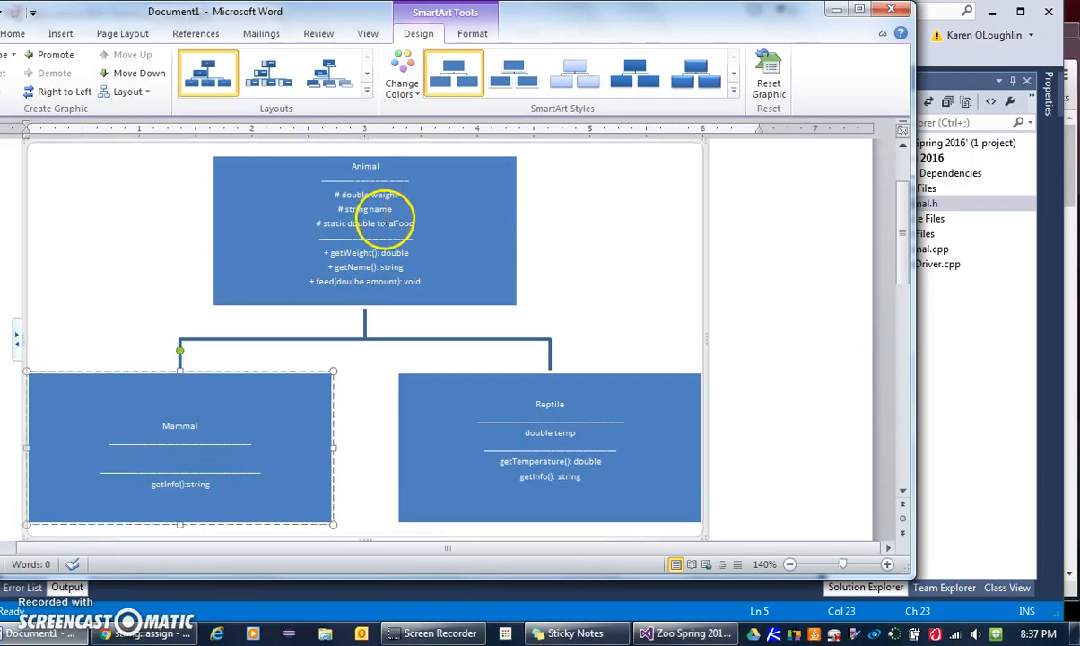
mouse_move(512, 549)
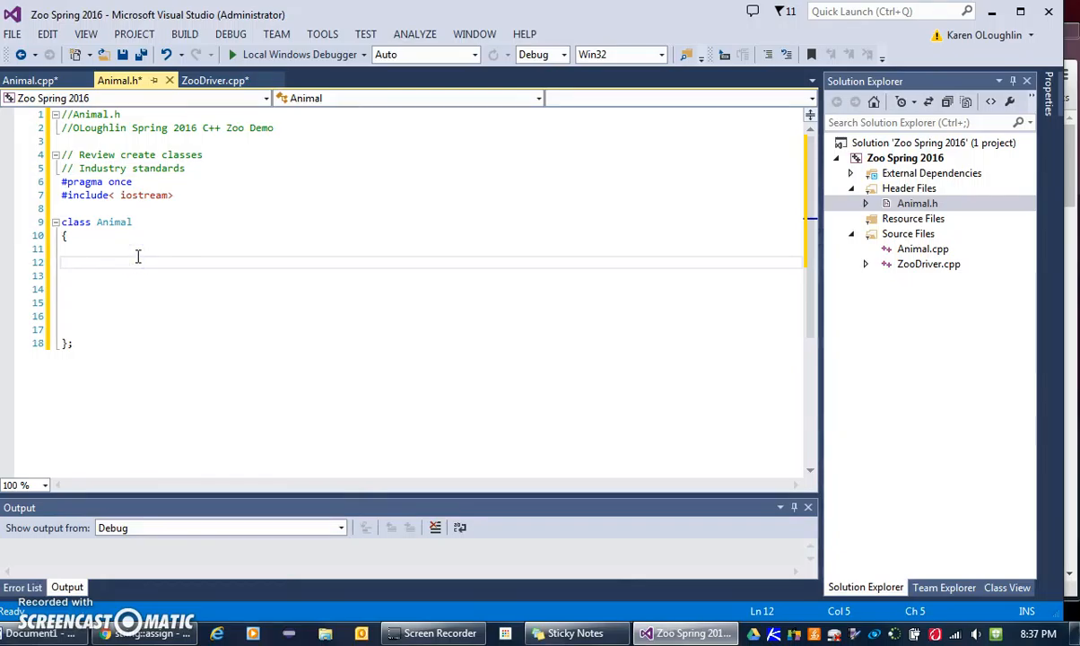
Step: Add a 'protected:' label inside class Animal
text(protecte)
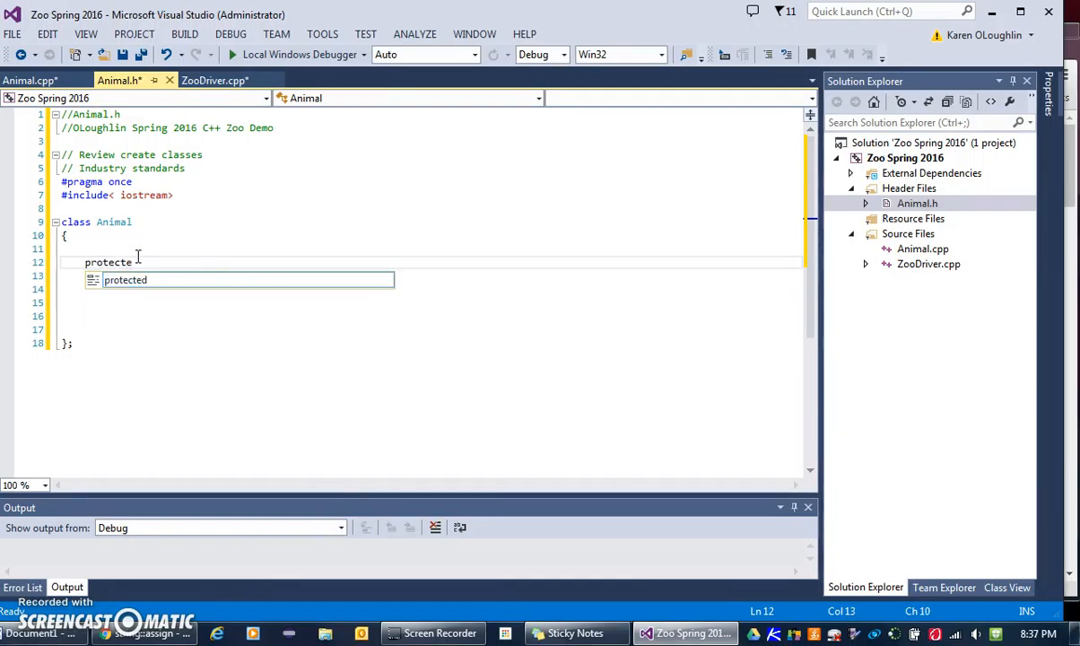
text(d:)
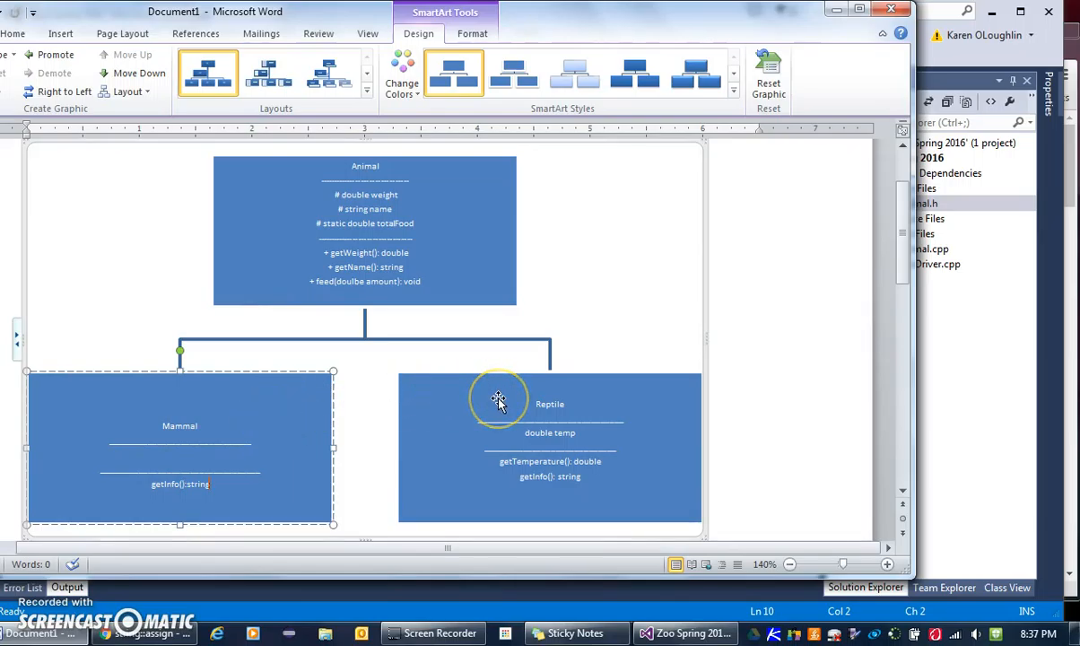
mouse_move(456, 247)
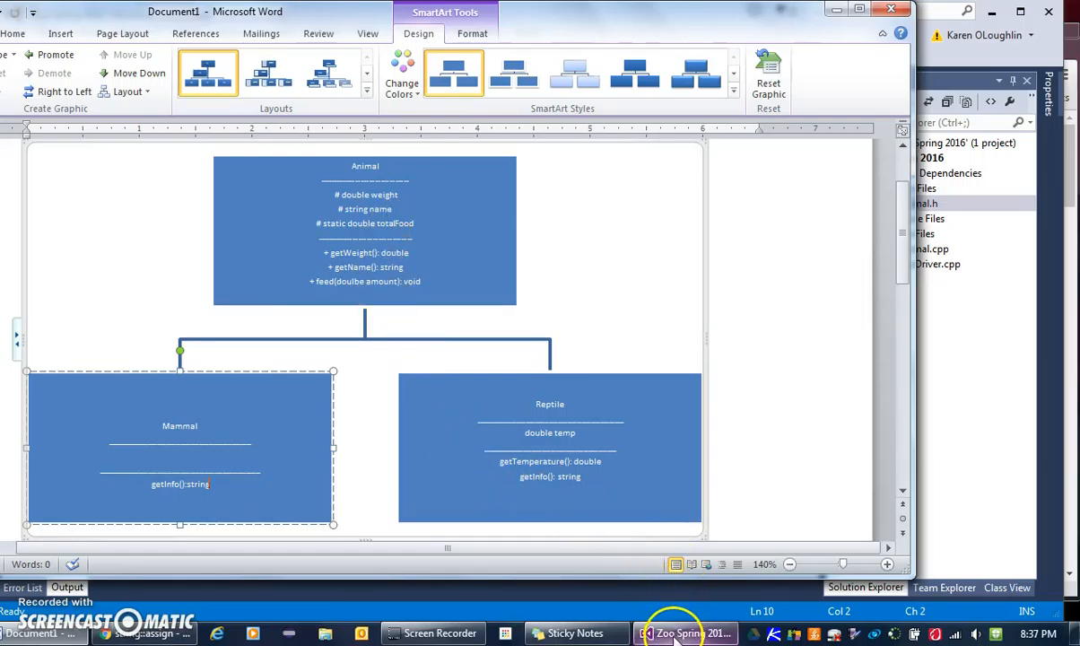
Step: Comment after protected: that subclasses can access the superclass instance fields
click(686, 633)
text(protected:)
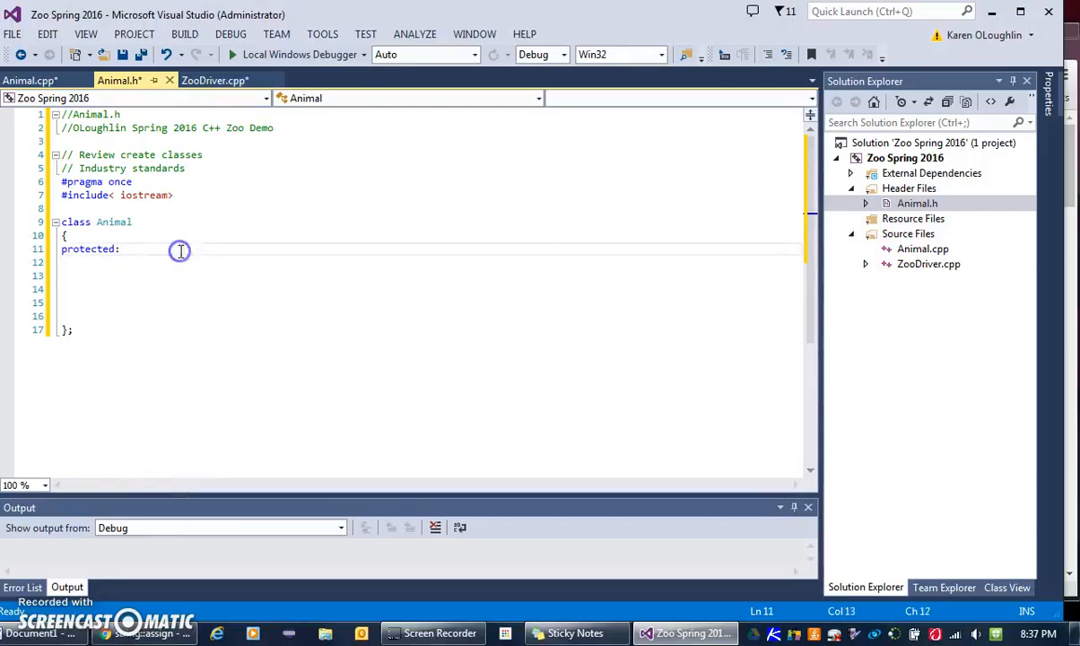
text(// allows the subclass to a)
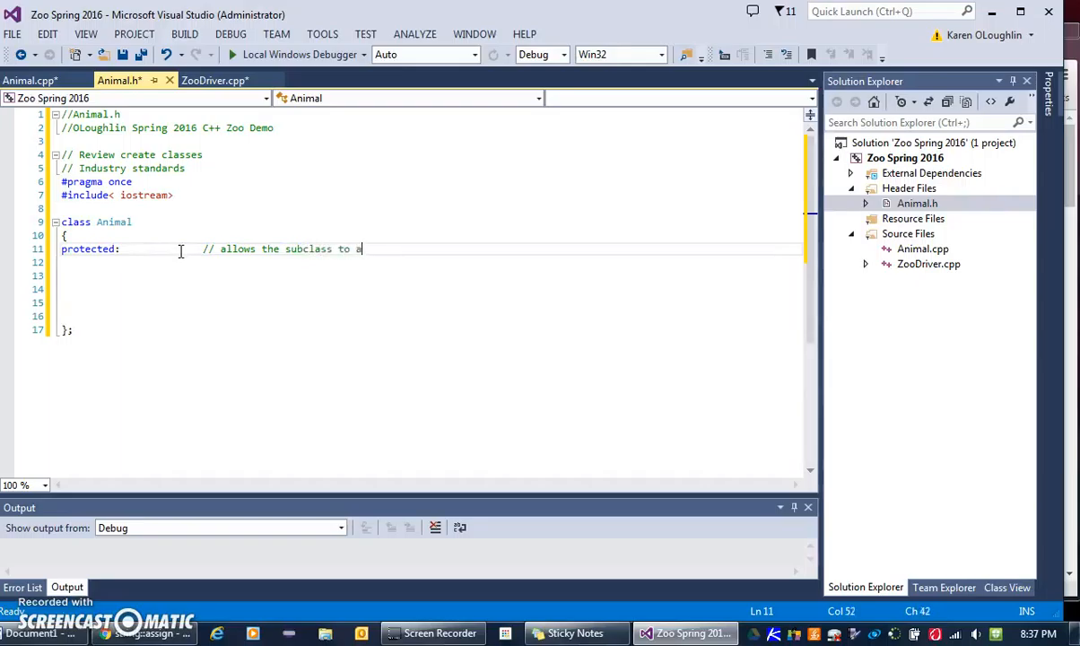
text(ccess the)
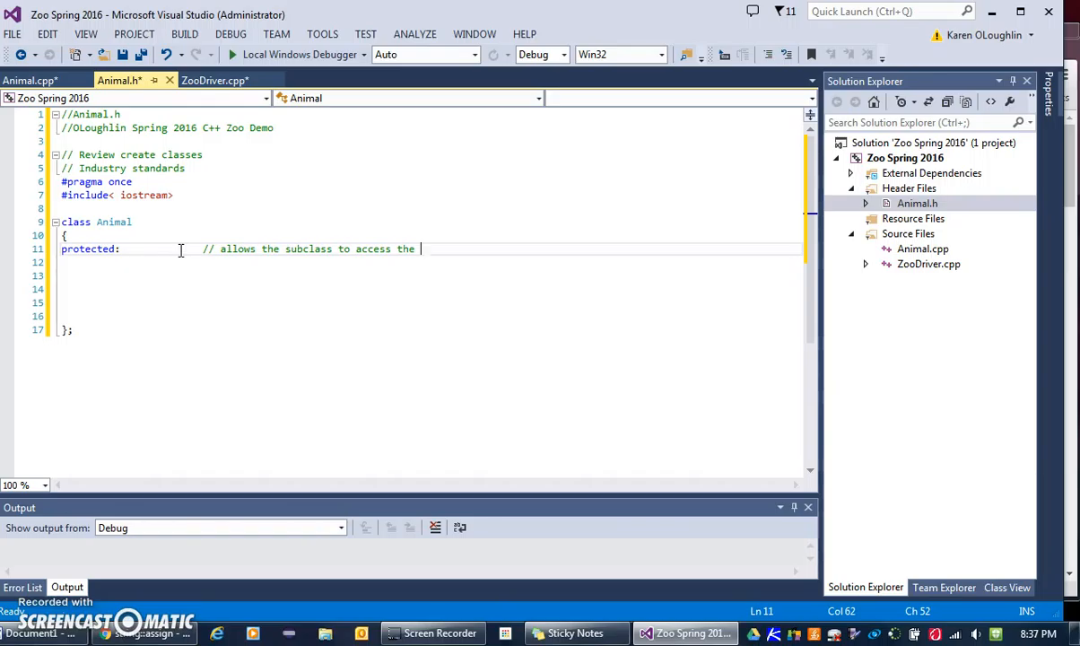
text(superclass instance fields)
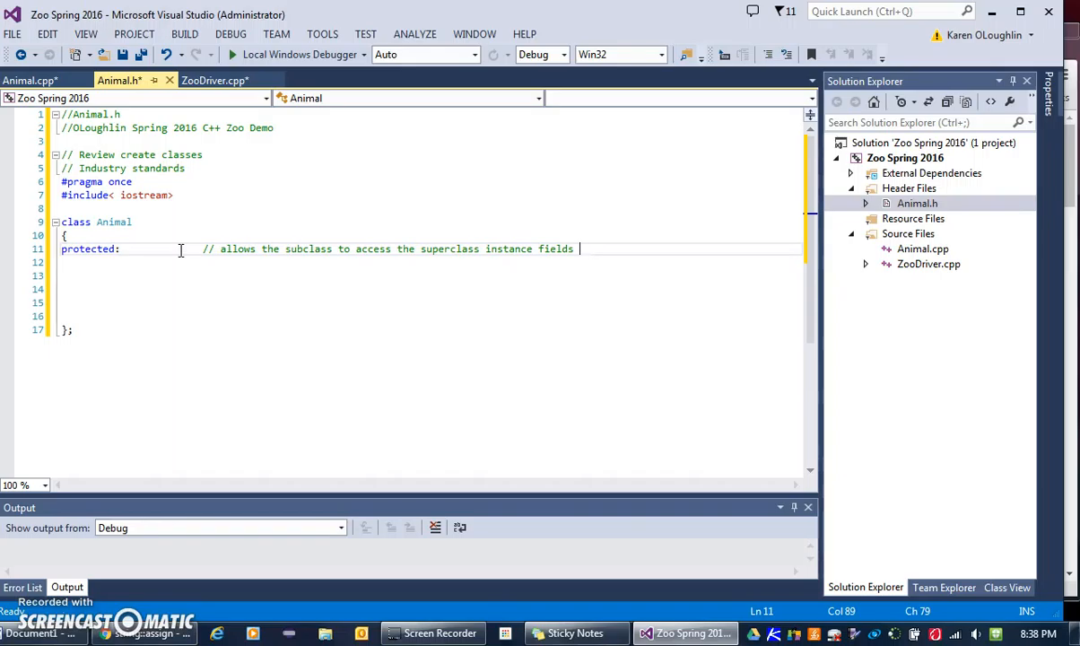
Step: Start declaring a double field on the line below the protected label
click(150, 261)
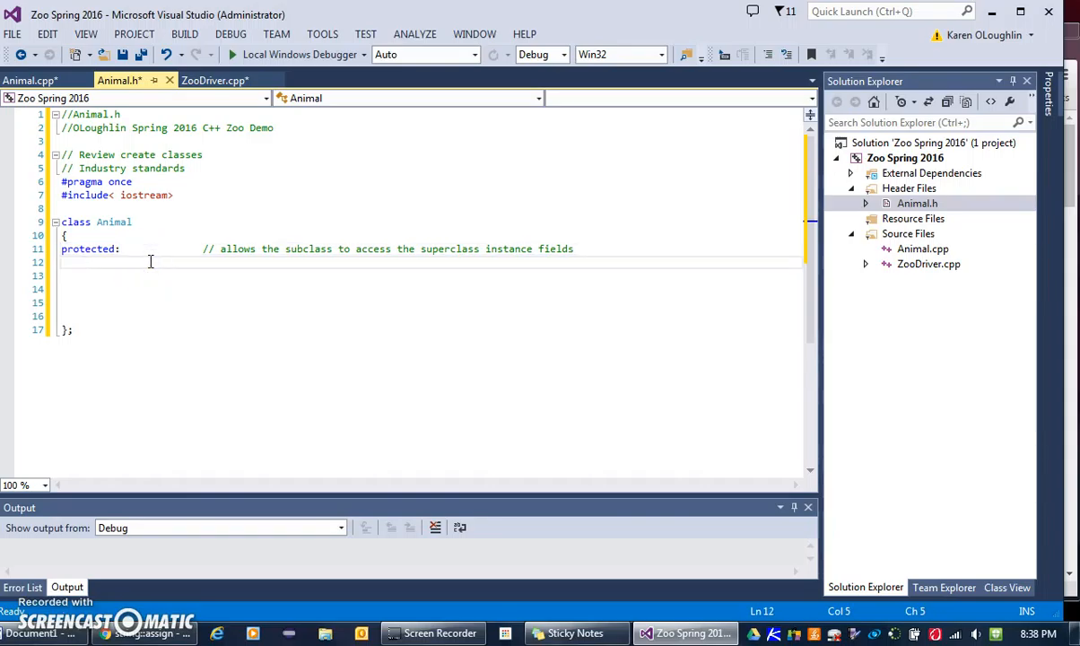
text(doulbe)
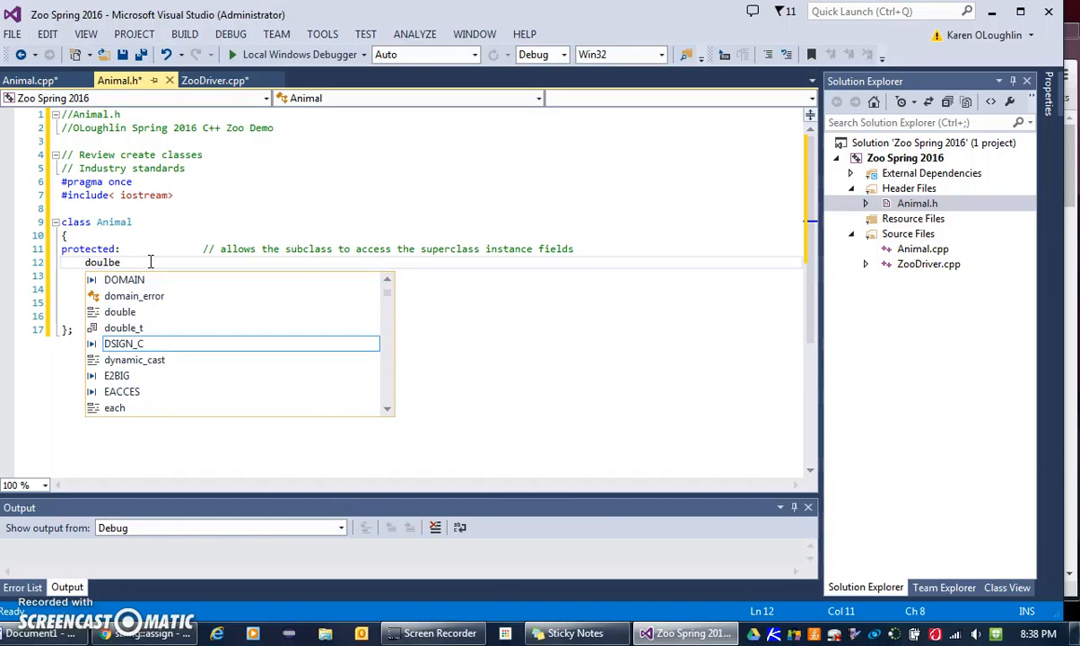
key(BackSpace)
text(ble weight;)
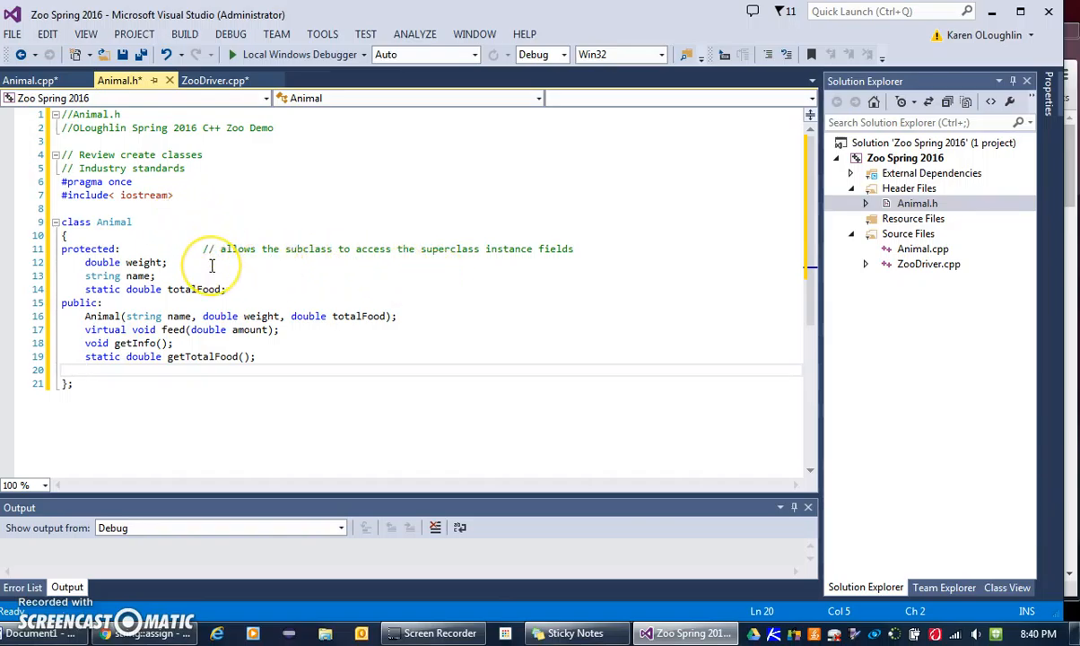
mouse_move(139, 276)
text(// method prototypes for the class)
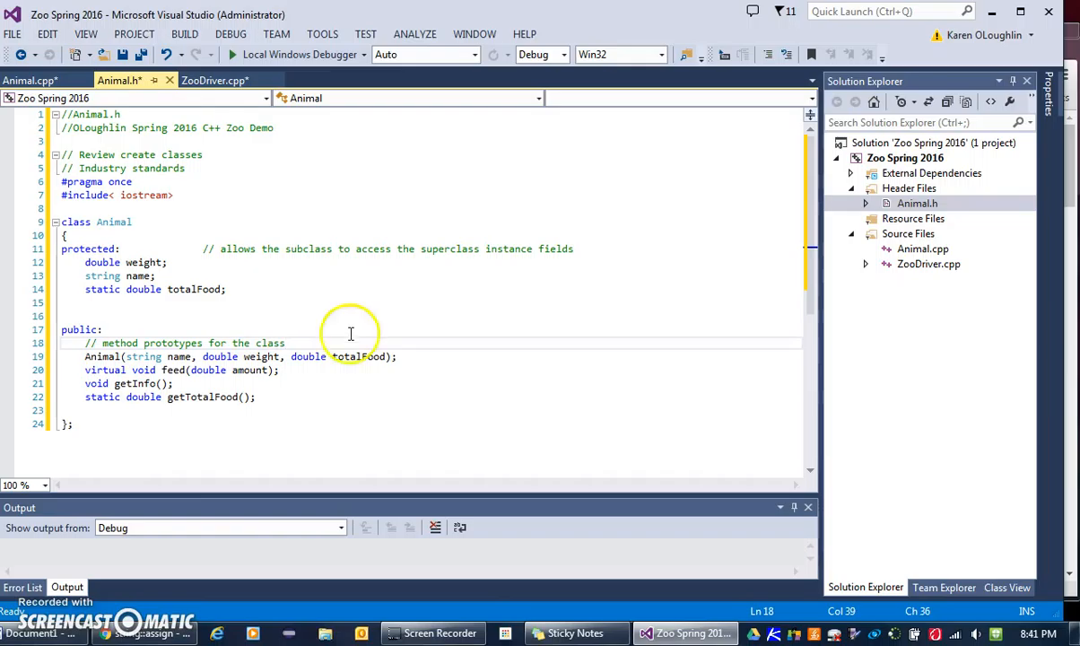
mouse_move(441, 353)
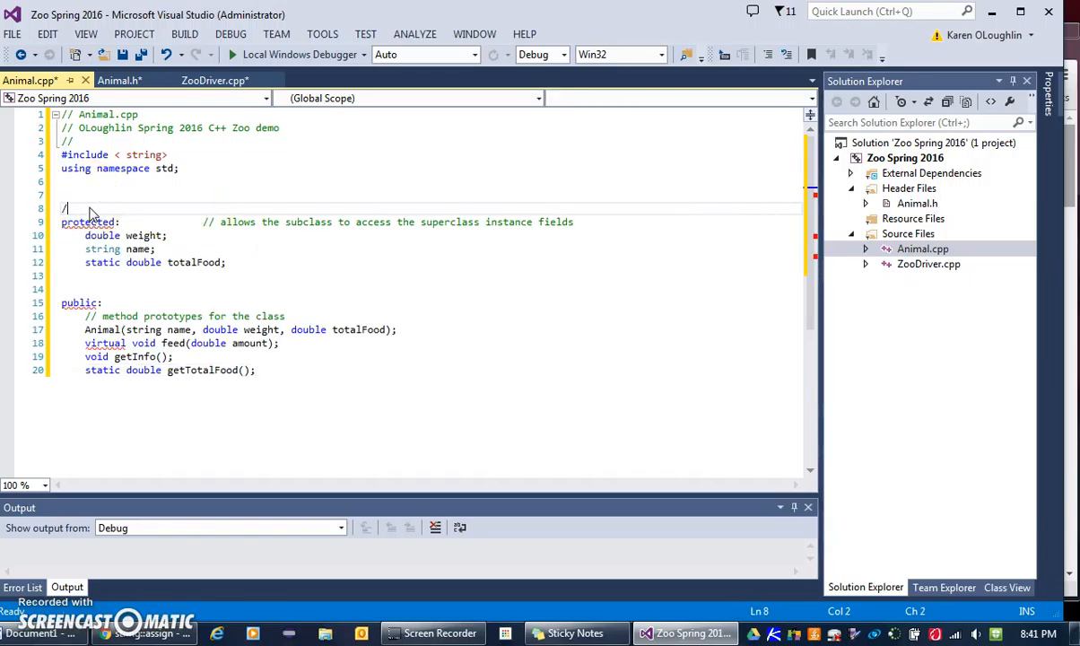
Step: Wrap the copied protected fields in Animal.cpp in a /* */ block comment
text(*)
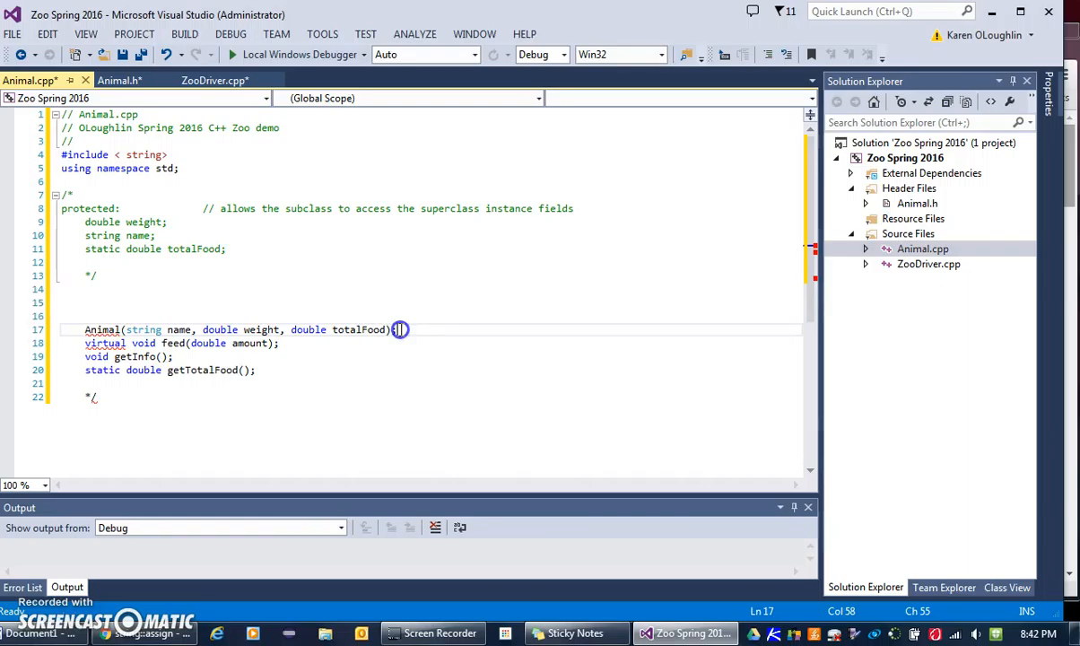
text(;)
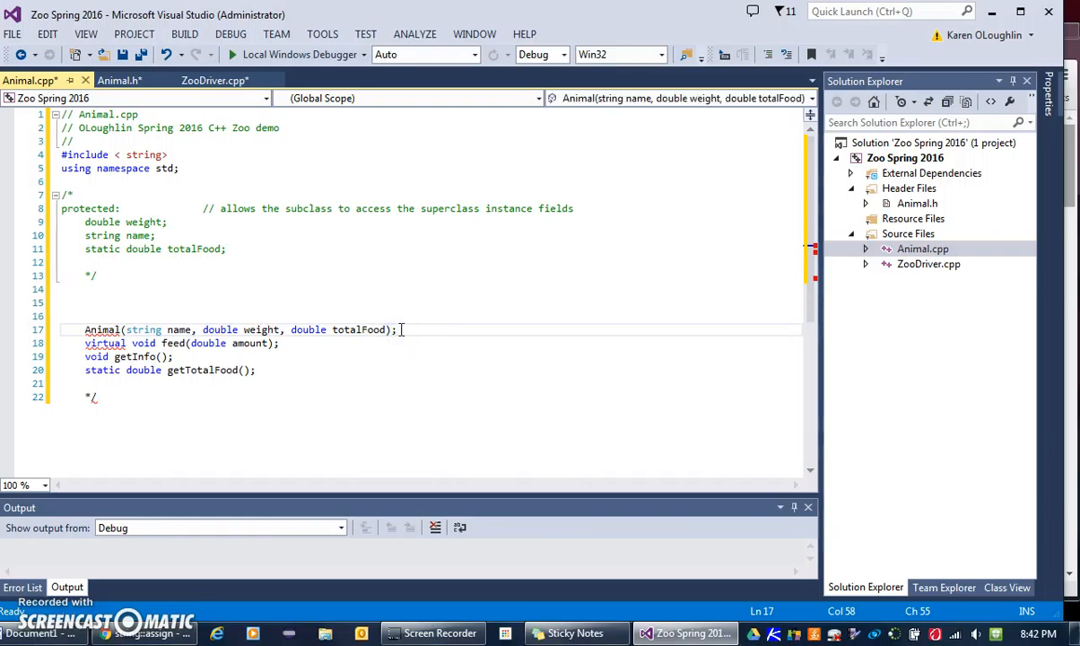
Step: Add a comment calling Animal.cpp the class implementation containing the header's method code
click(291, 128)
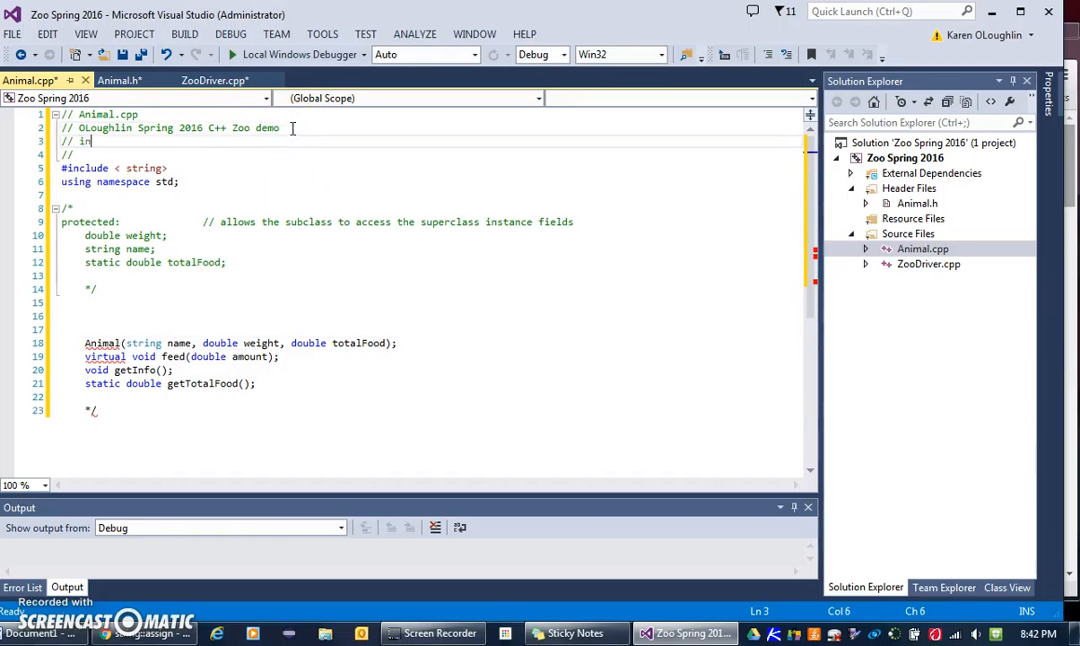
text(ple)
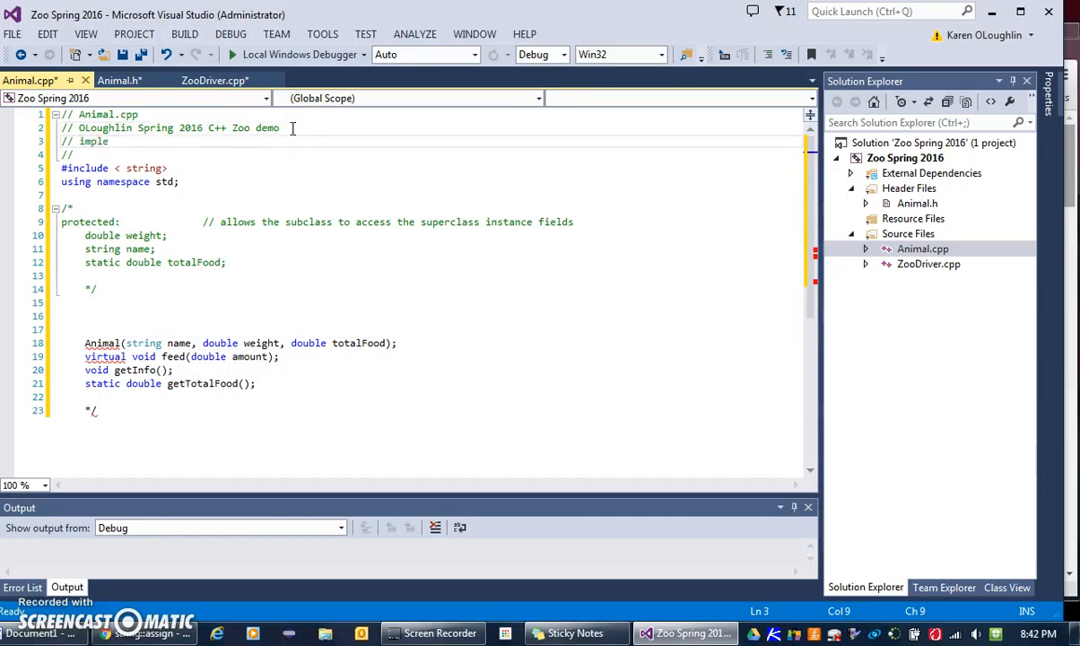
text(mentation of the)
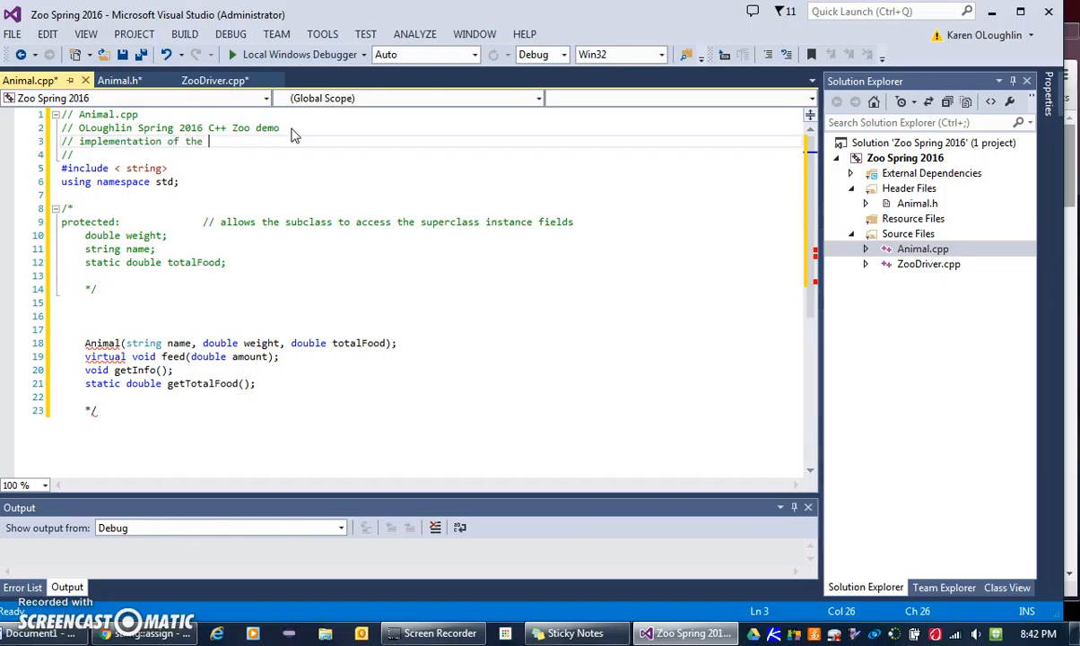
text(class - it contains the code for)
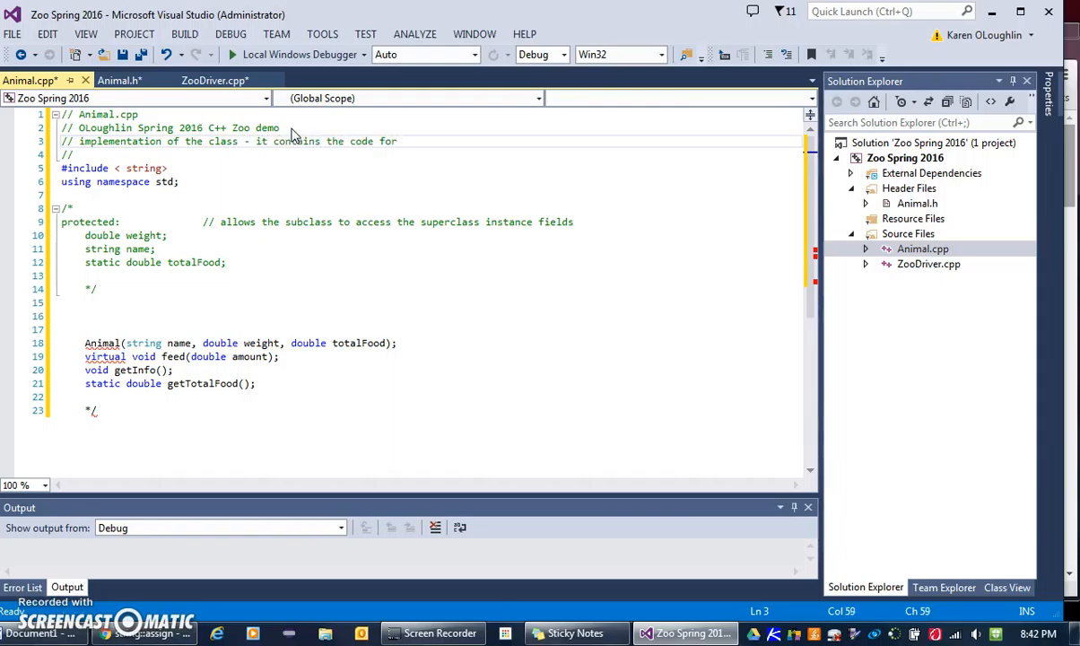
text(the meht)
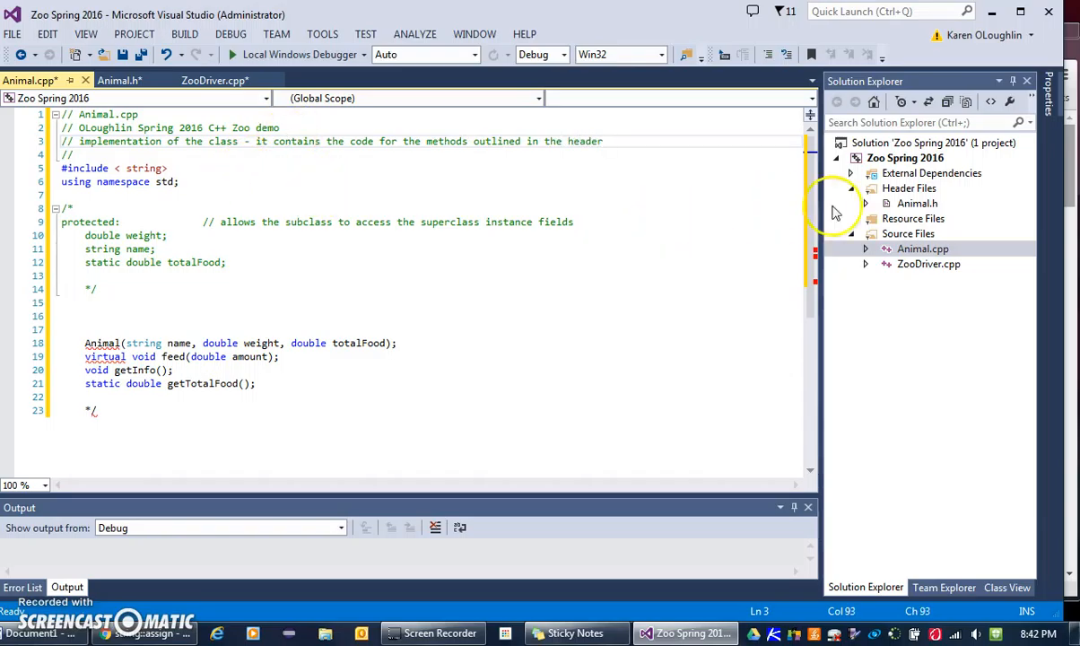
click(850, 188)
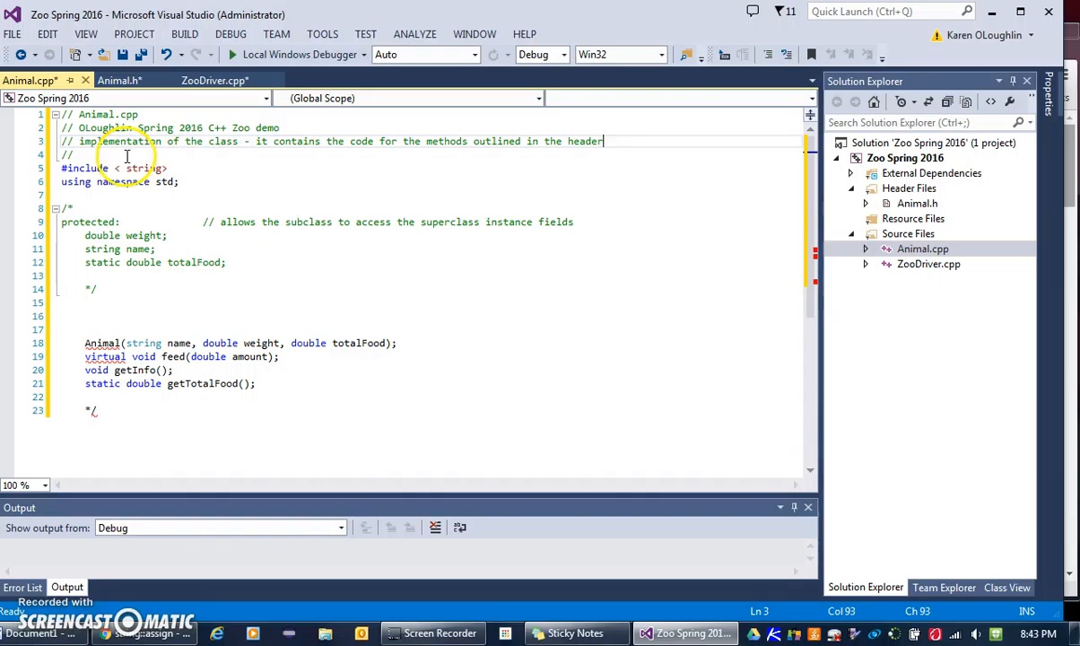
mouse_move(253, 176)
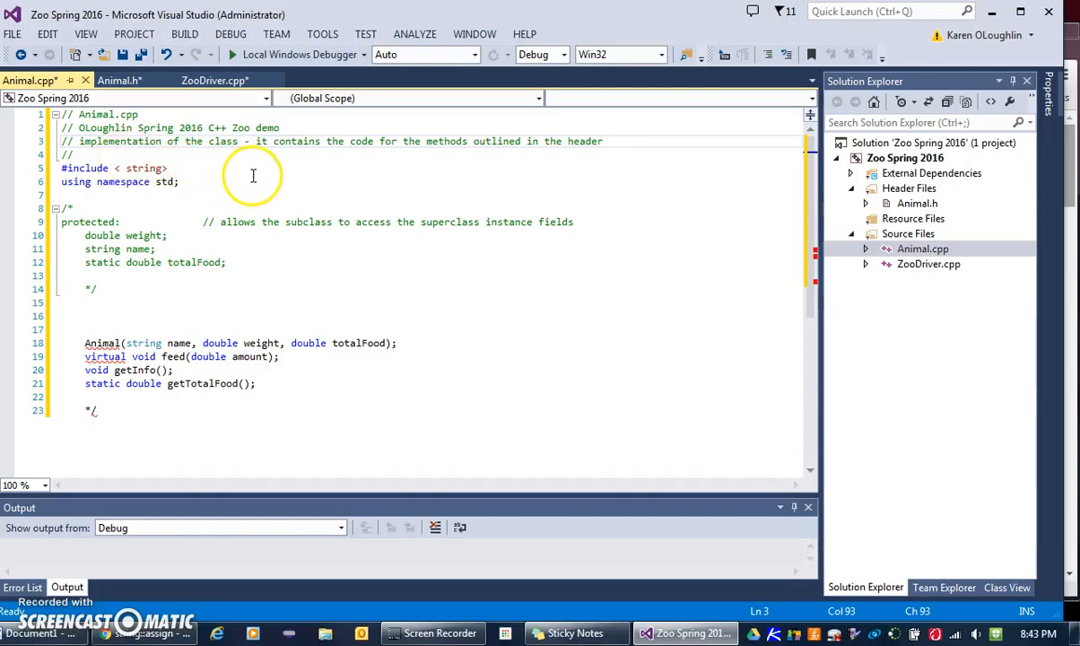
mouse_move(194, 160)
text(#include "Animal.h")
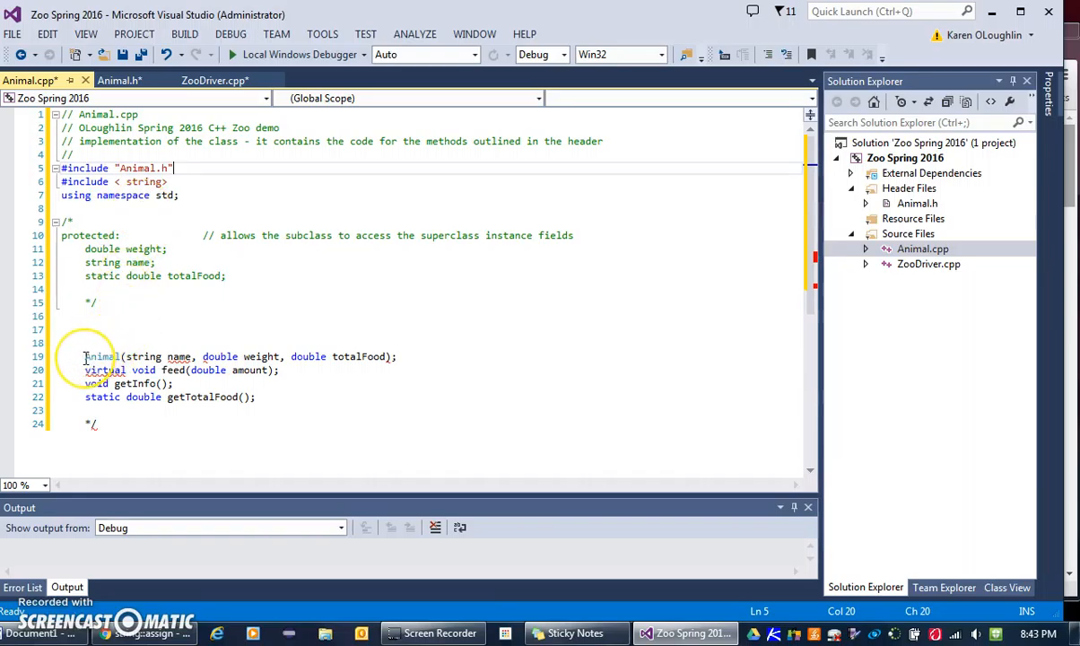
Step: Prefix the constructor and getInfo with Animal:: and remove virtual from feed
click(87, 356)
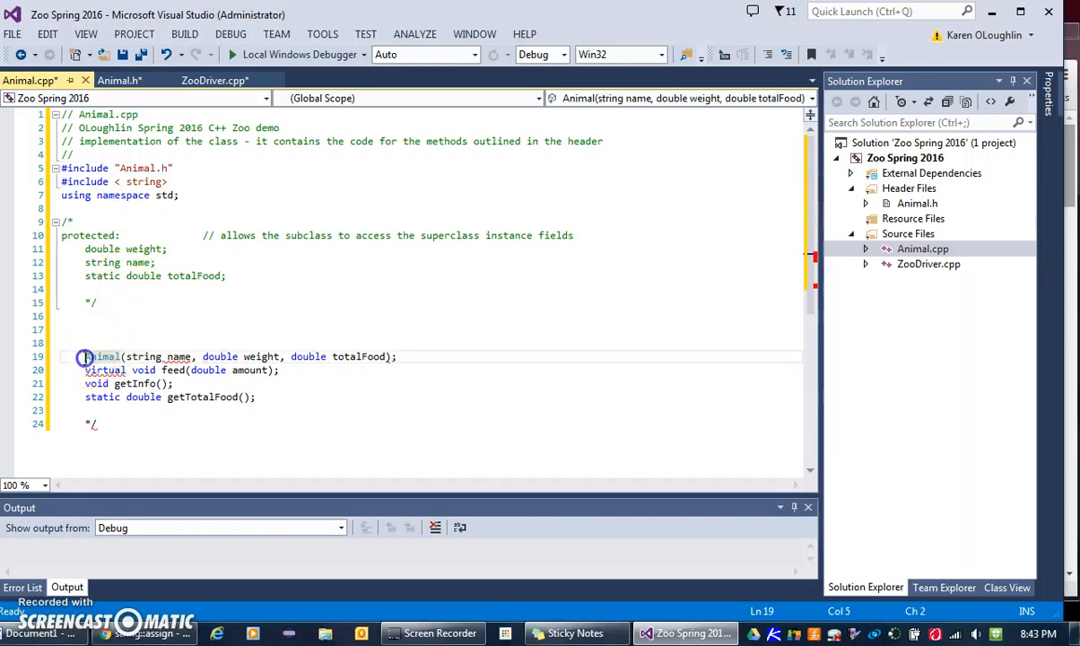
text(Animal::)
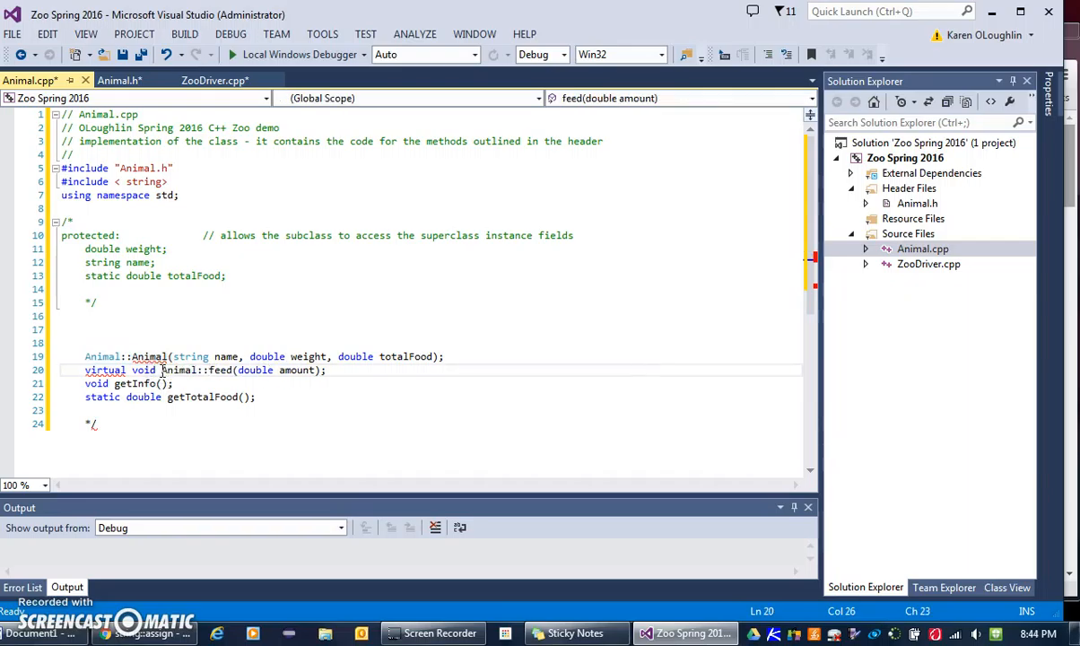
click(112, 383)
text(Animal::)
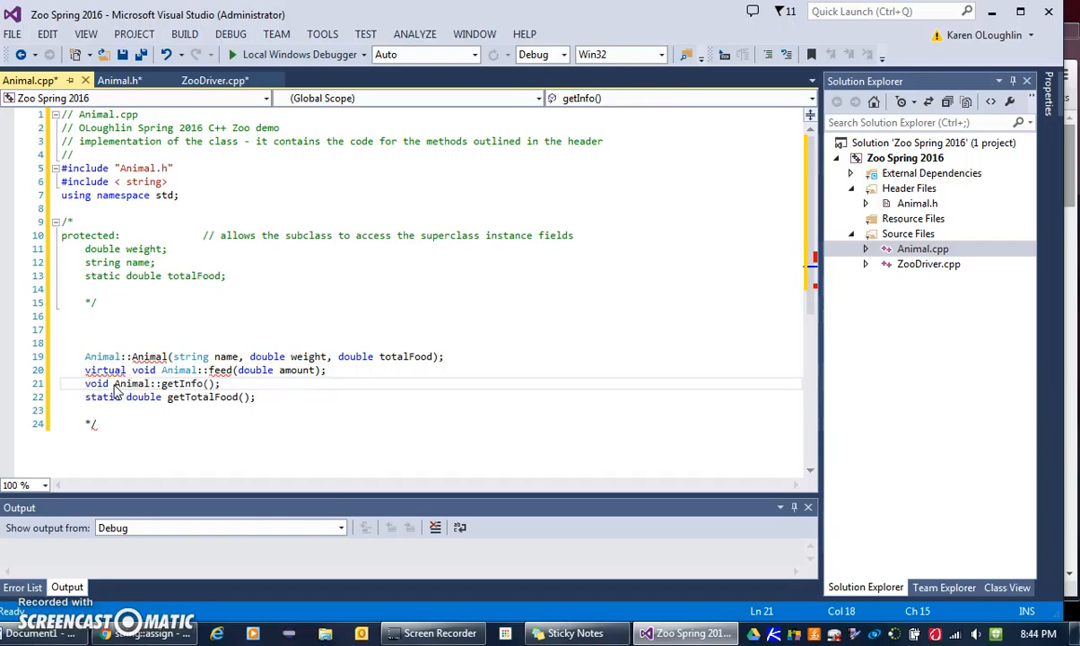
double_click(182, 383)
text(Animal::)
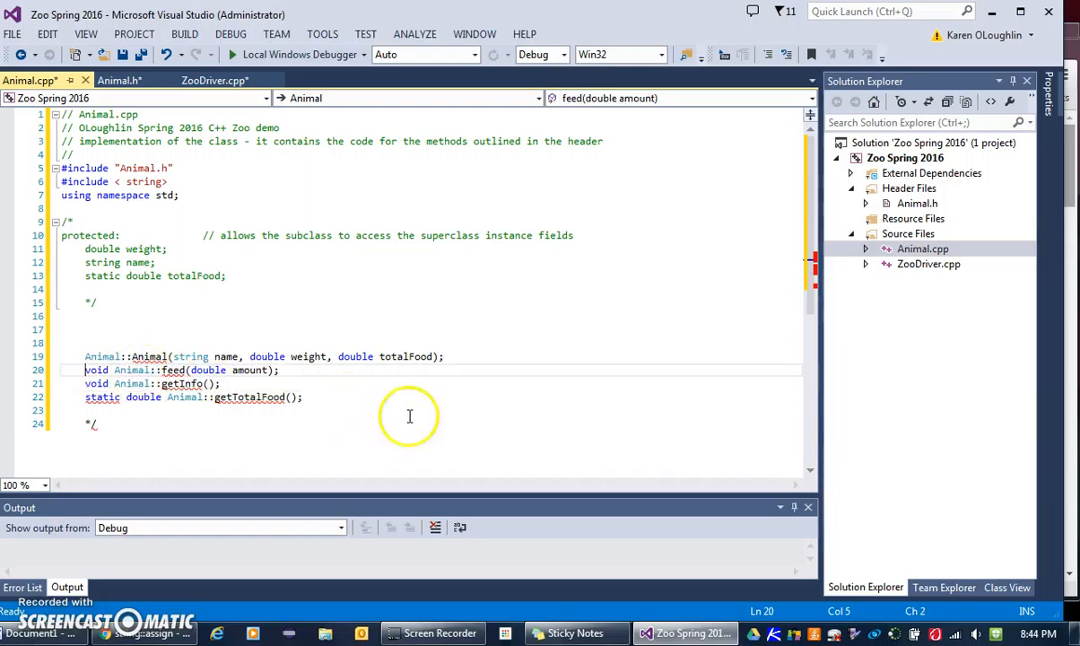
mouse_move(506, 450)
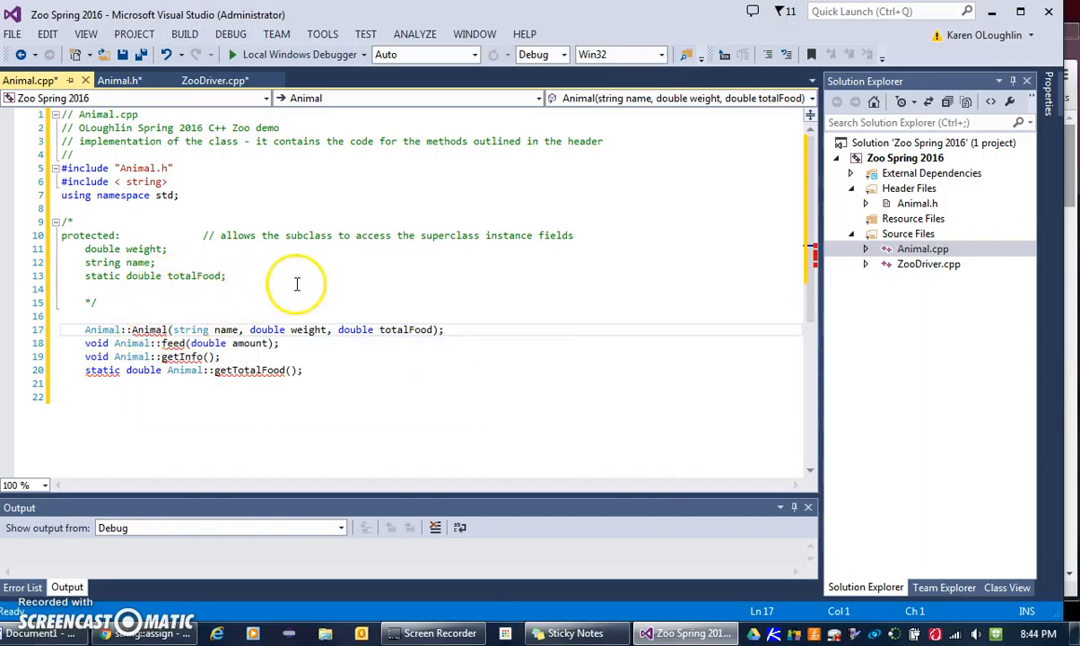
mouse_move(449, 321)
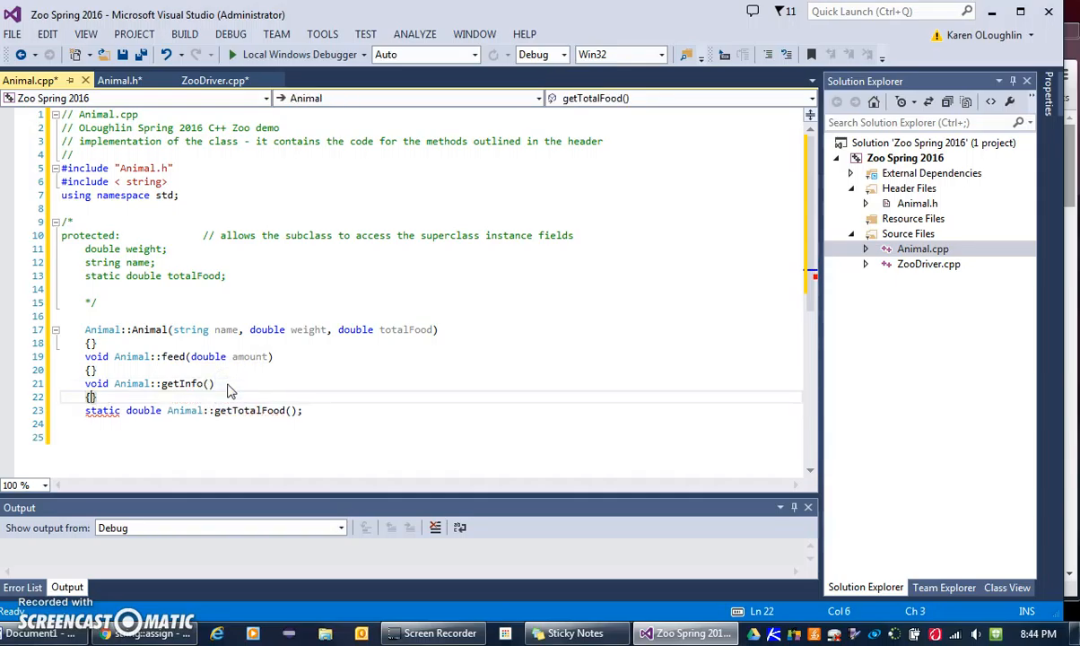
Step: Give getTotalFood an empty brace body in place of its semicolon
click(192, 383)
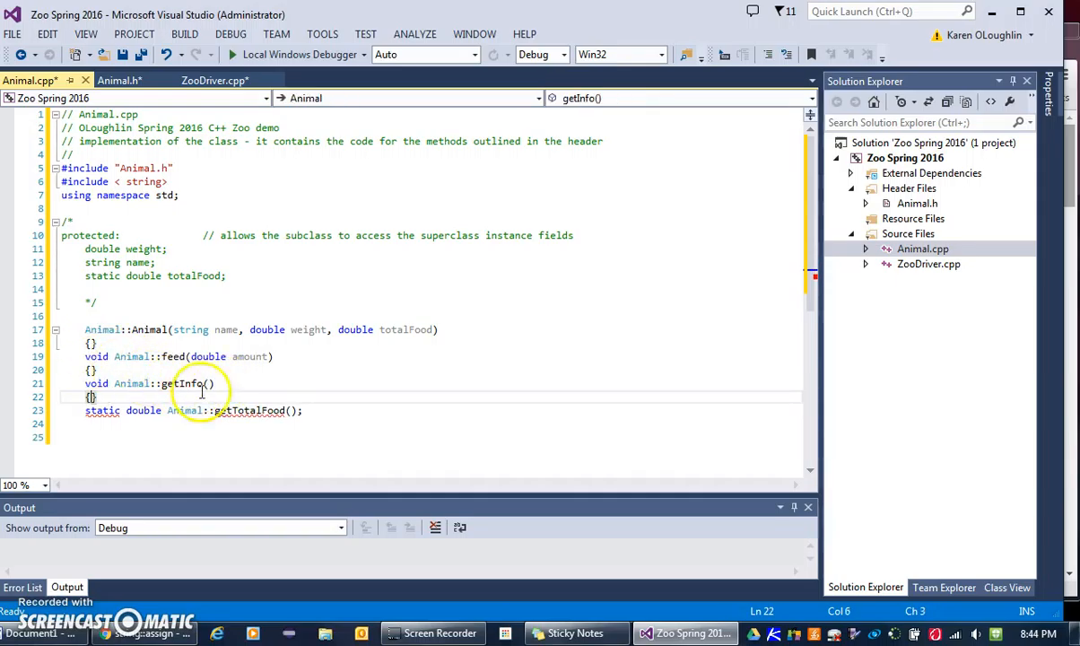
click(297, 410)
text({})
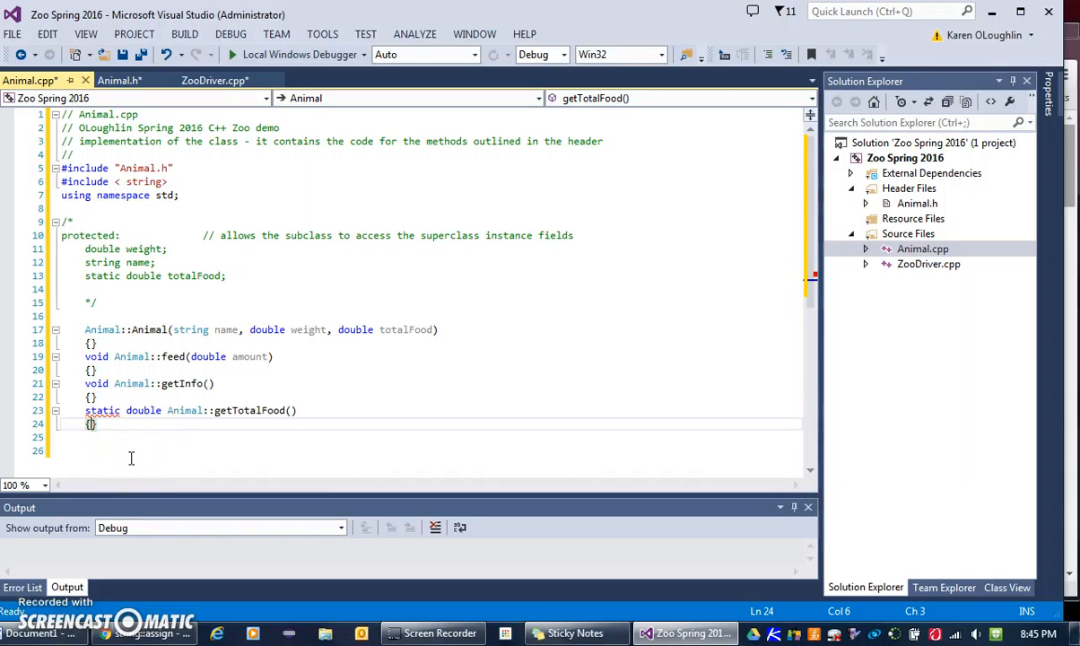
mouse_move(103, 410)
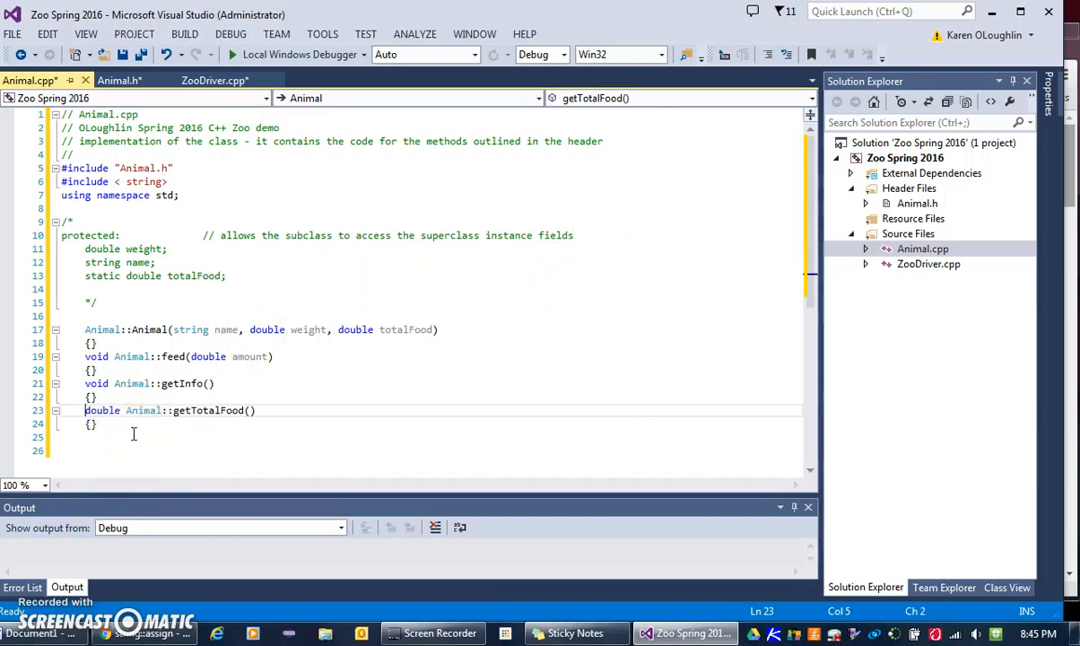
mouse_move(501, 226)
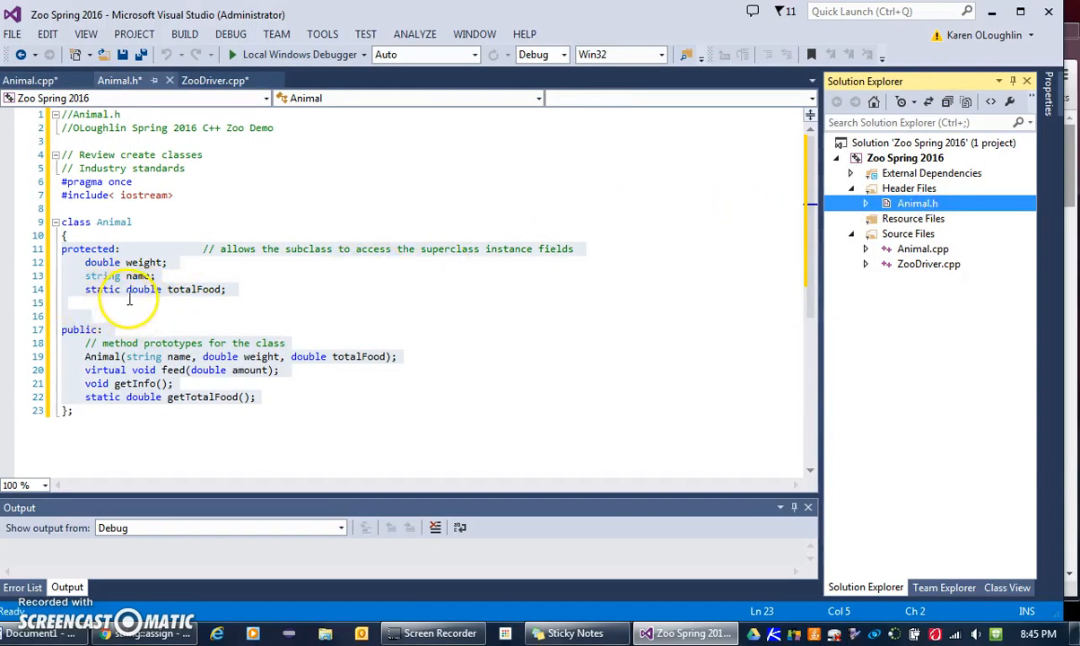
Step: Delete the extra blank line between the protected fields and public: in Animal.h
click(176, 303)
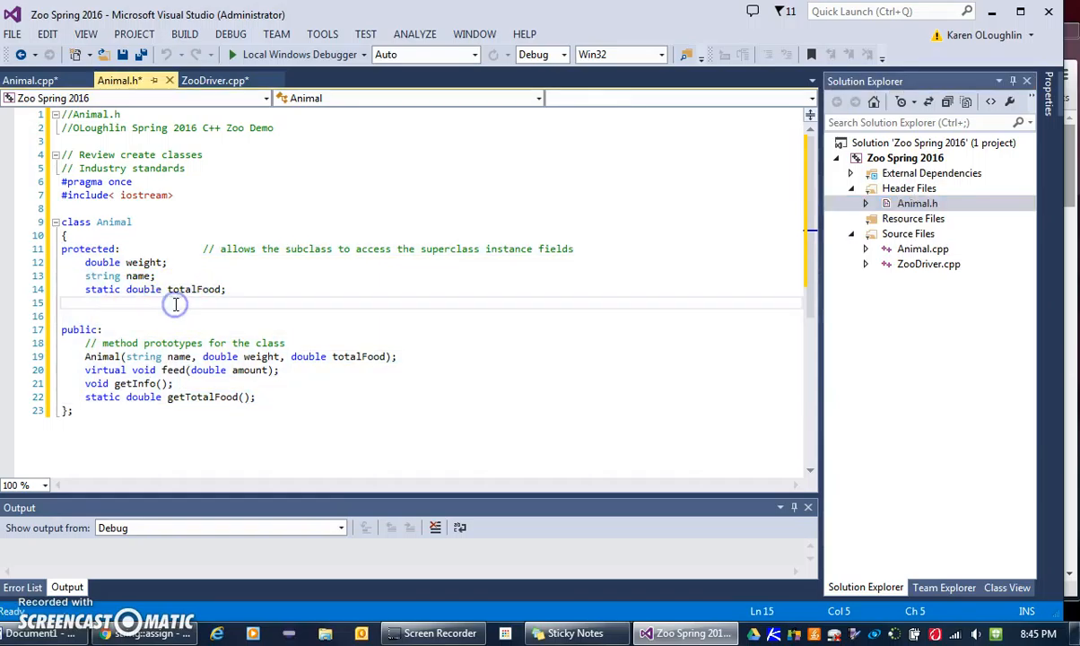
key(Backspace)
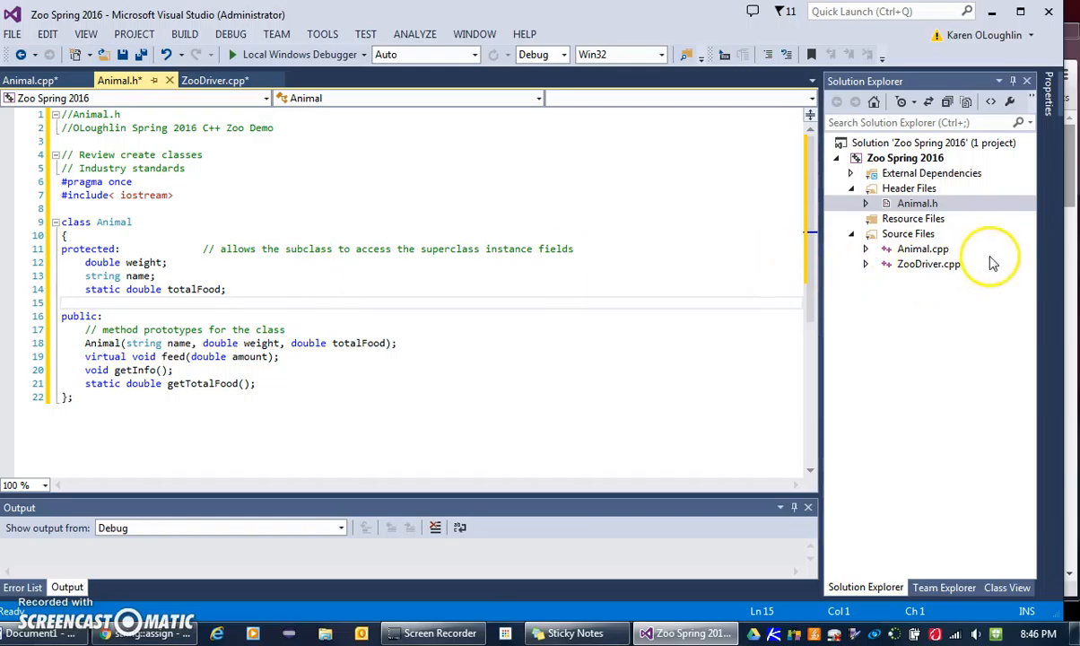
mouse_move(923, 249)
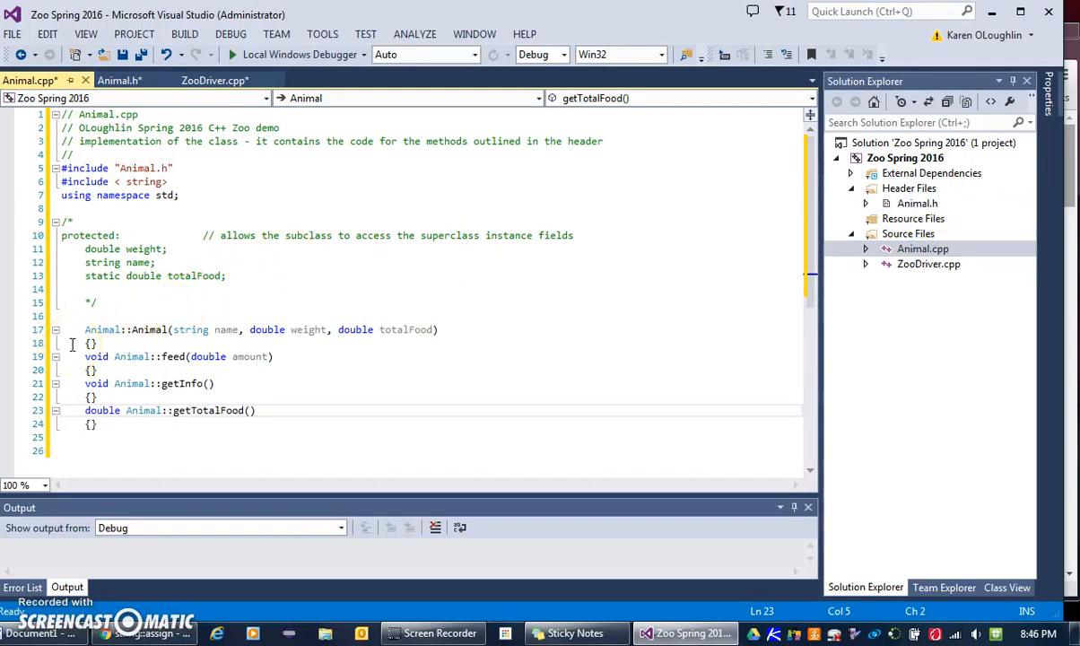
Step: In the Animal constructor body, assign weight = w and totalFood = amount
click(93, 343)
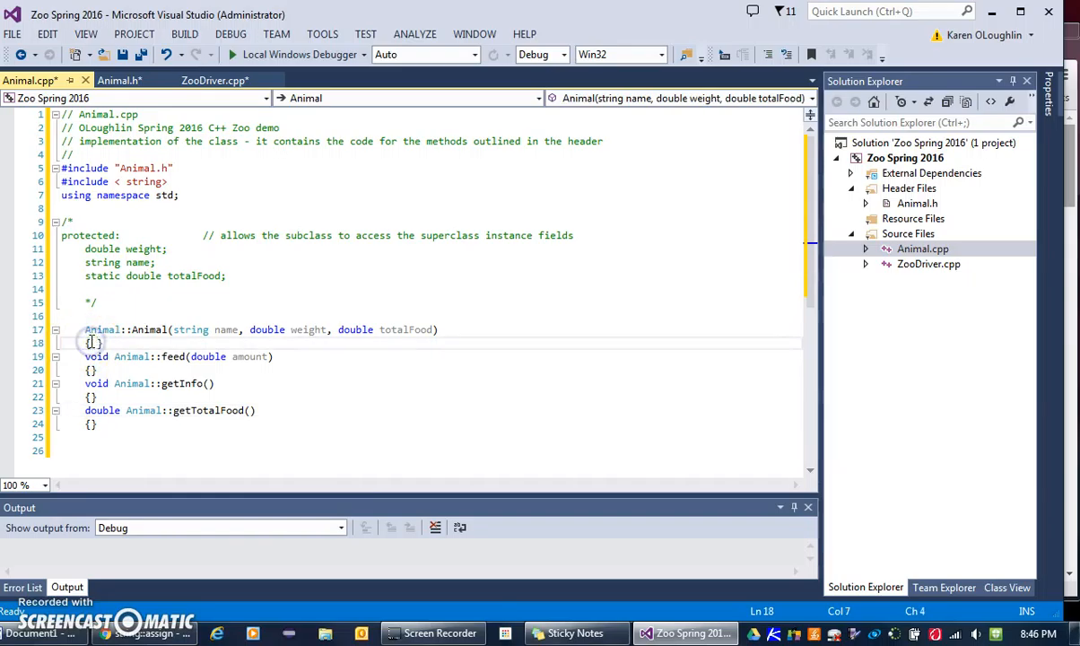
text(name)
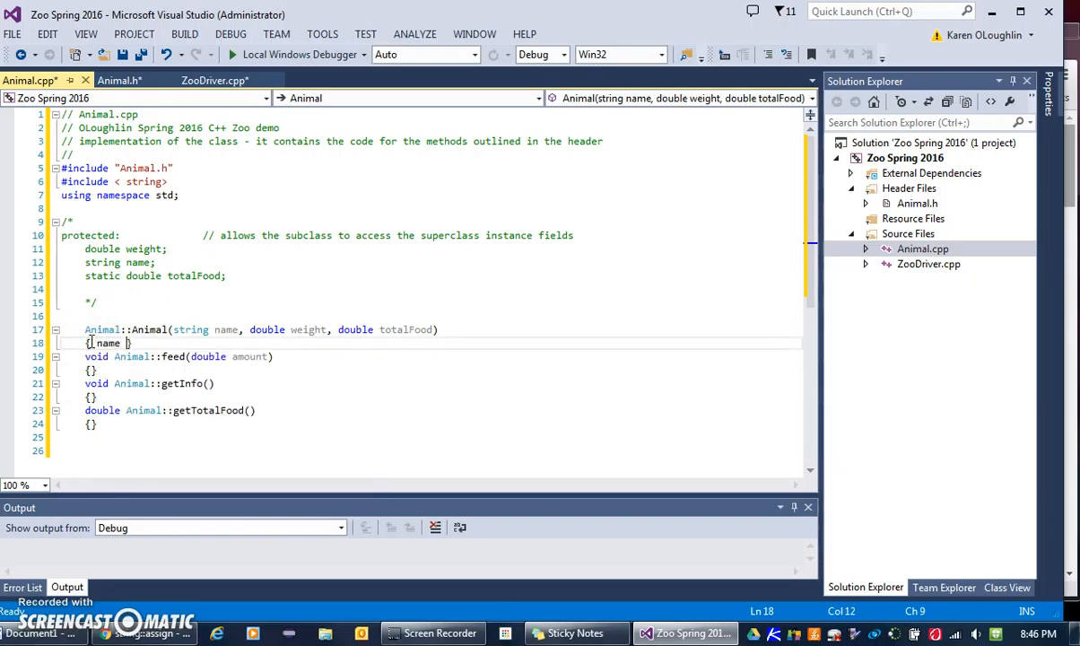
text(= n;)
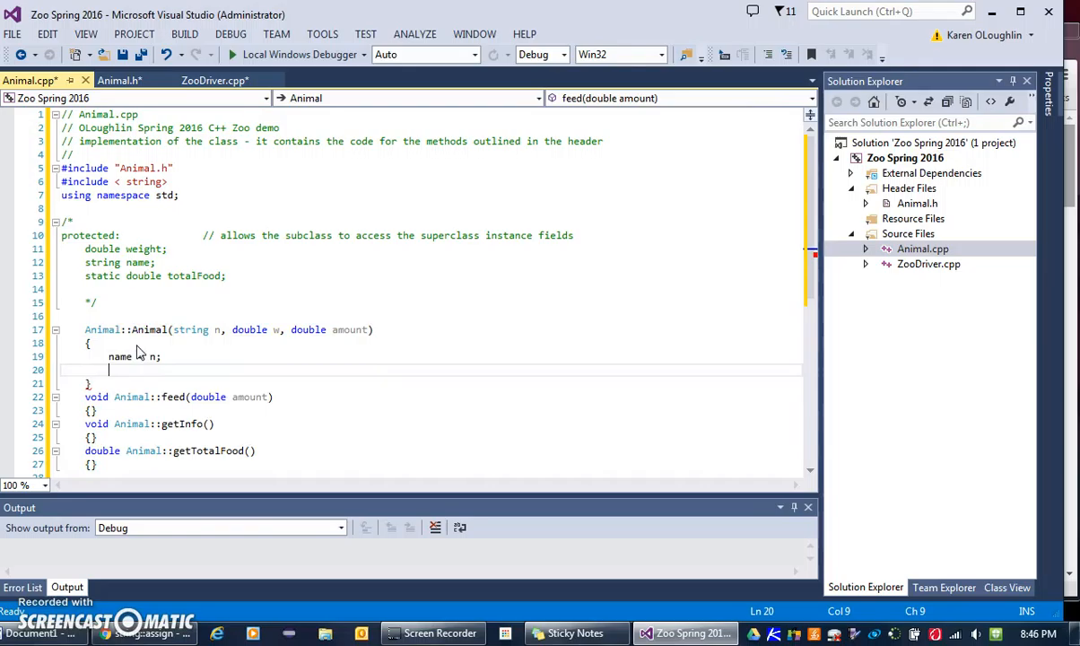
text(w)
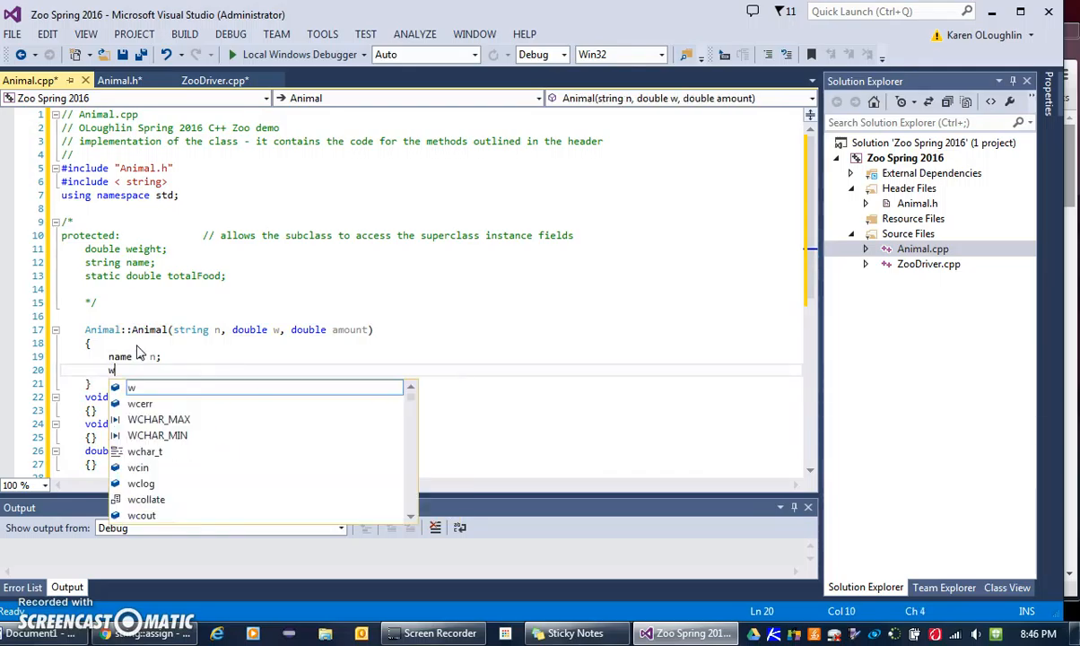
text(eight = w;)
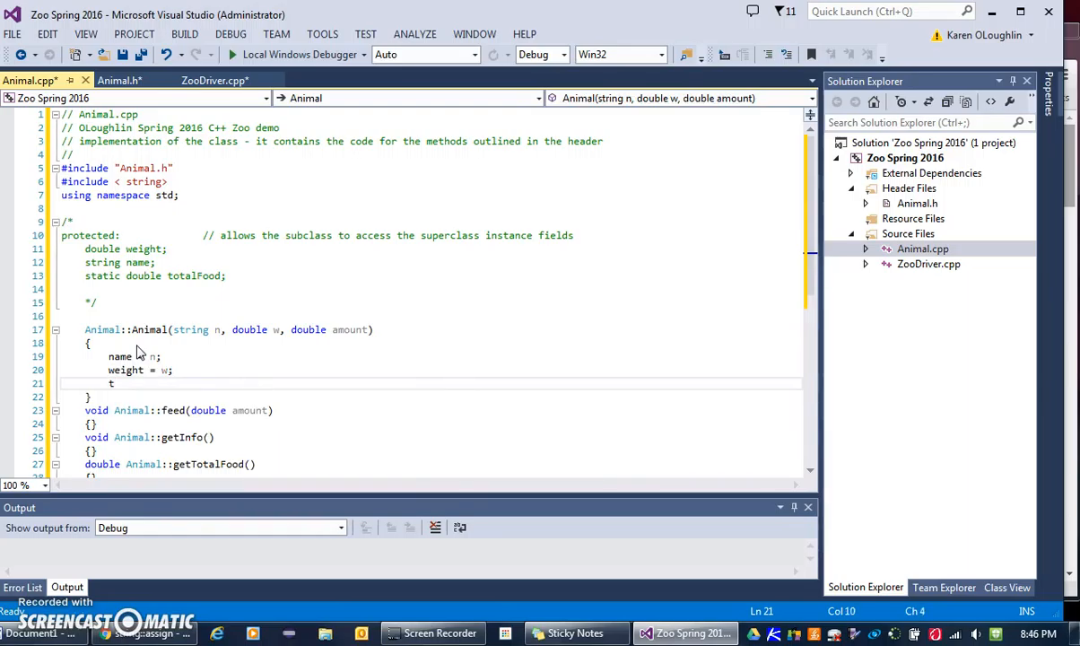
text(otalFood =)
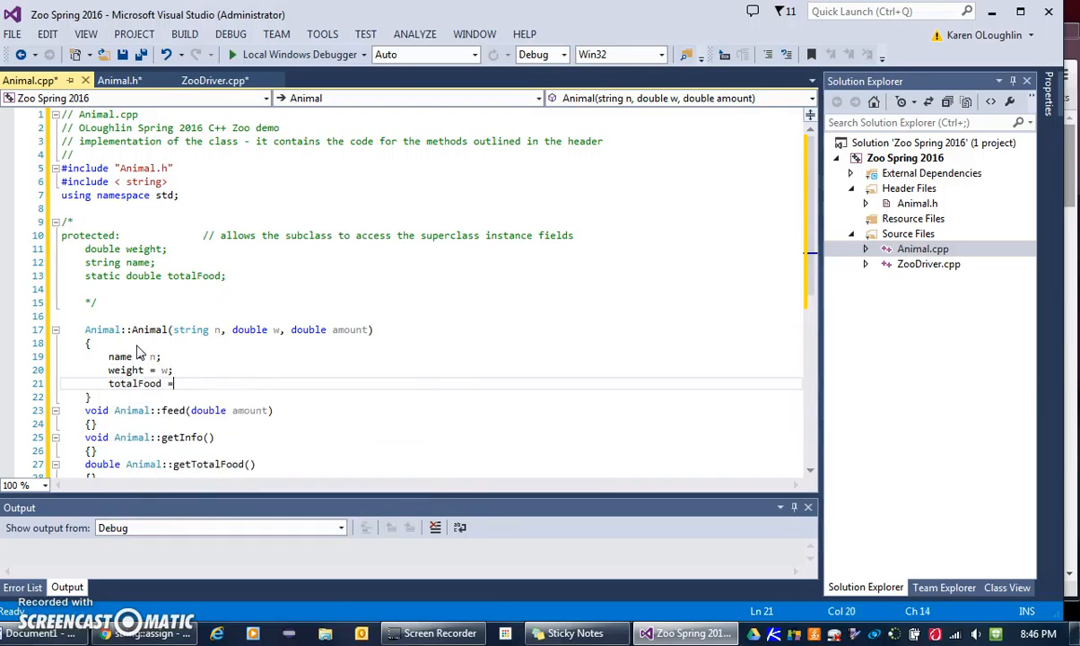
text(amount;)
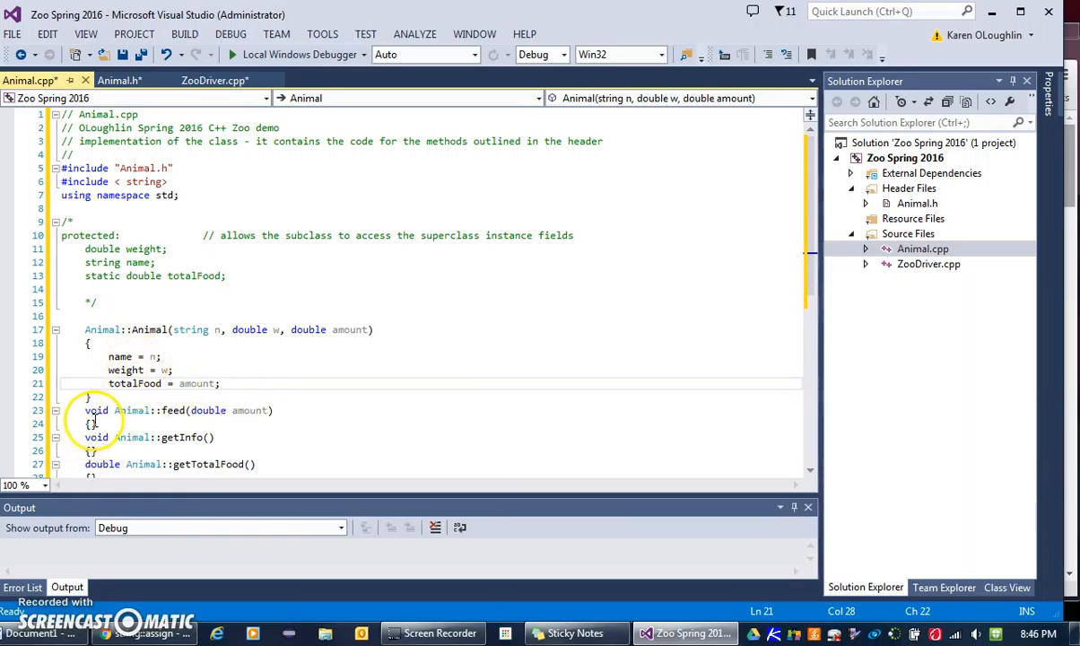
Step: Make feed add amount to weight and totalFood, noting 'totalFood += amount;' in a comment
click(92, 423)
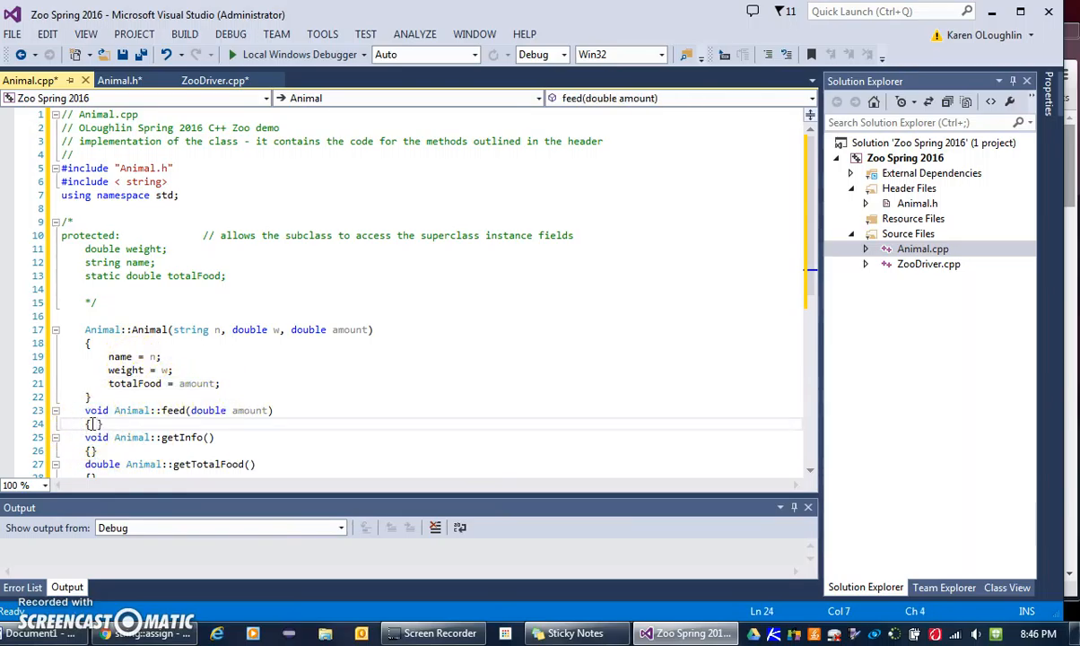
text(w)
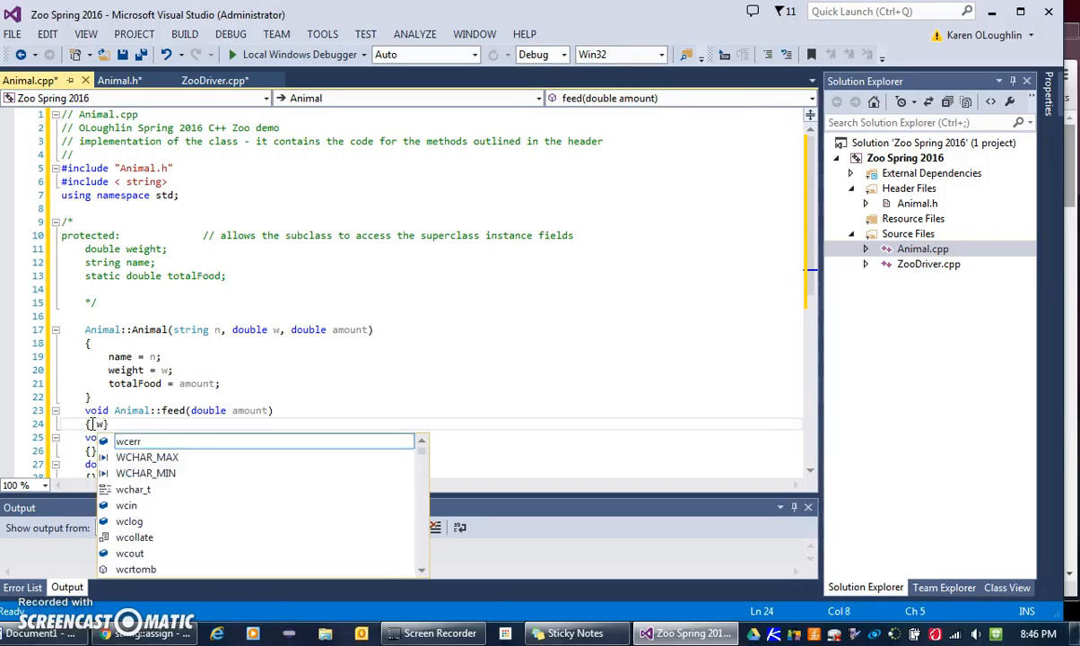
text(eight)
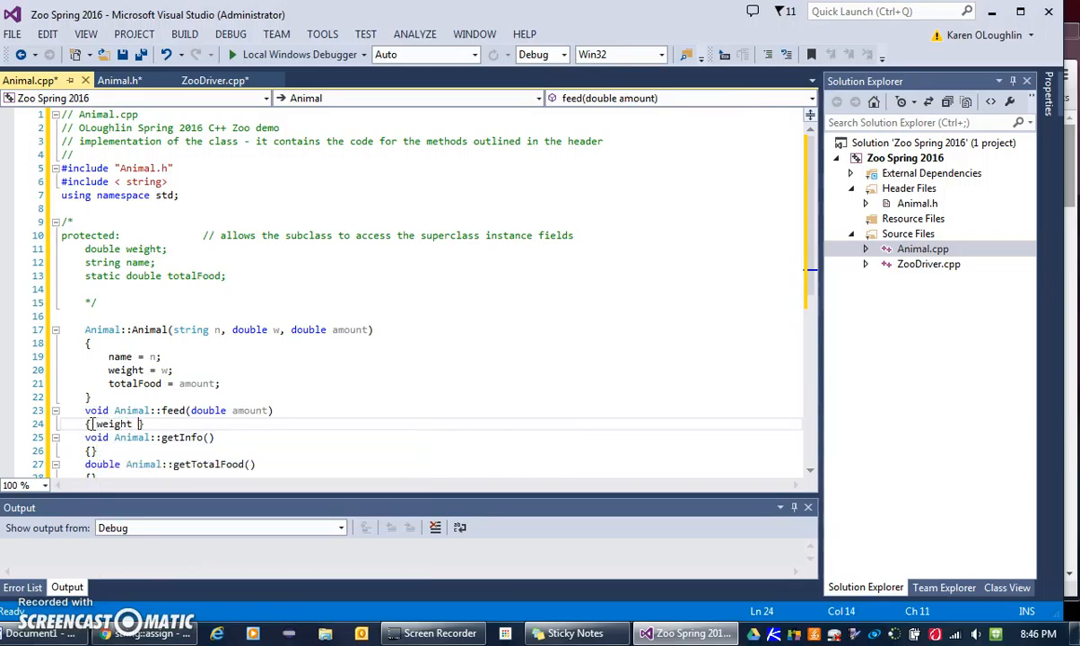
text(weight + amount;)
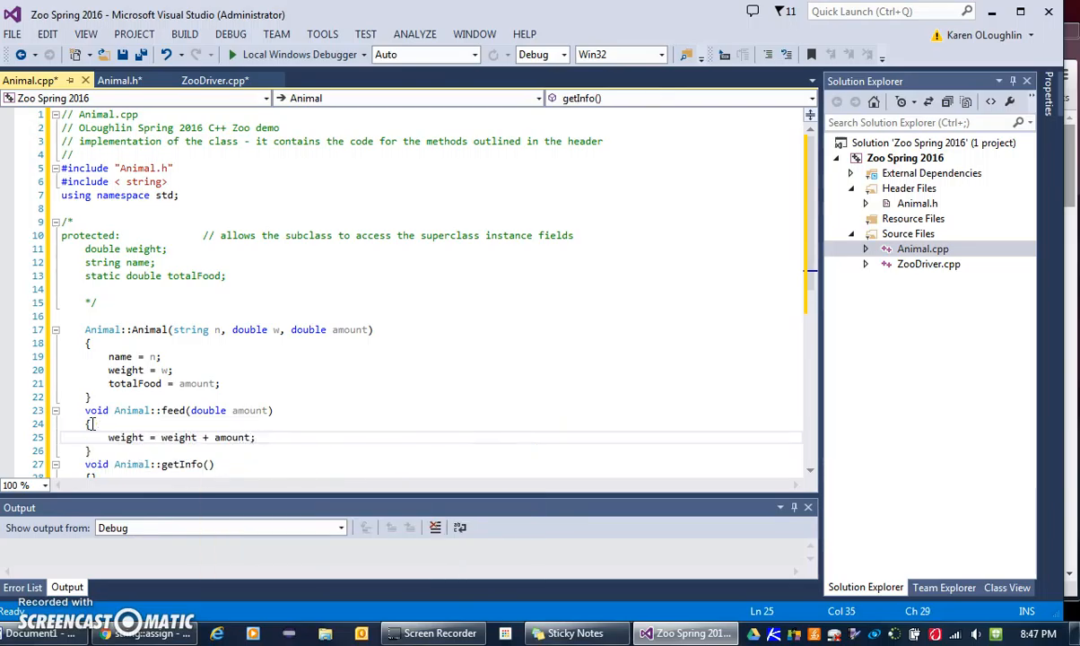
text(to)
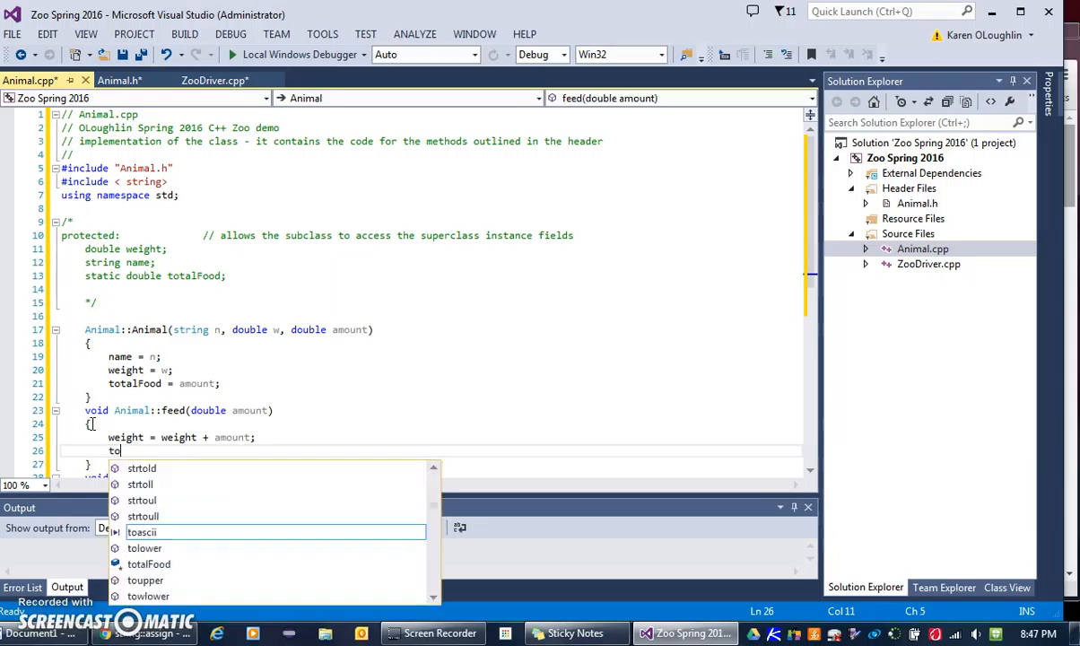
text(talFood = totalFood)
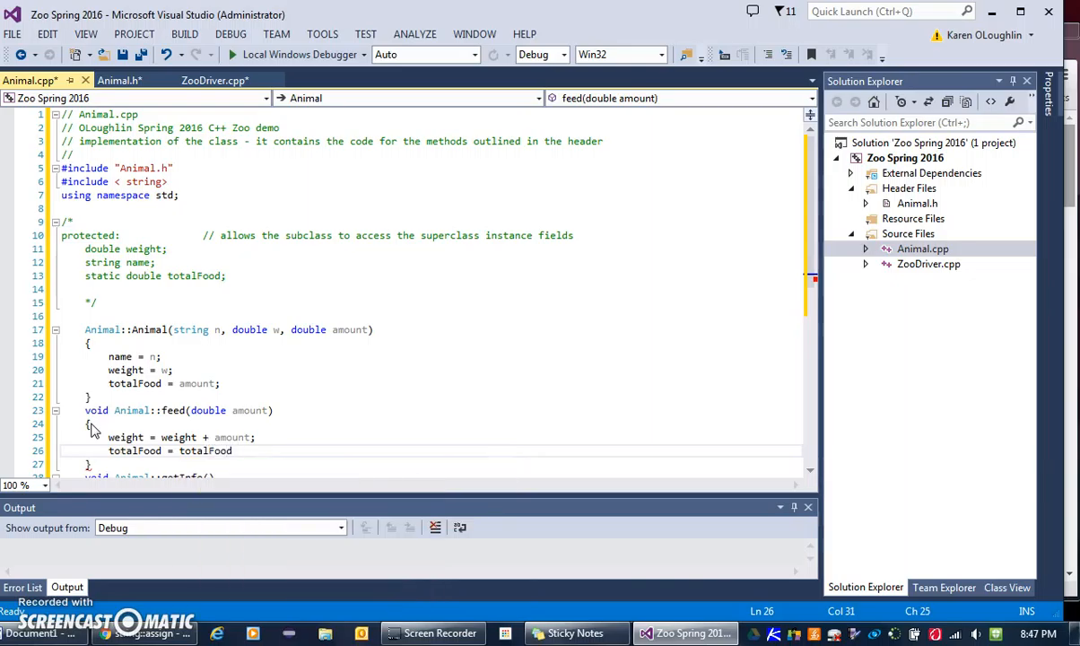
text(+ amount;)
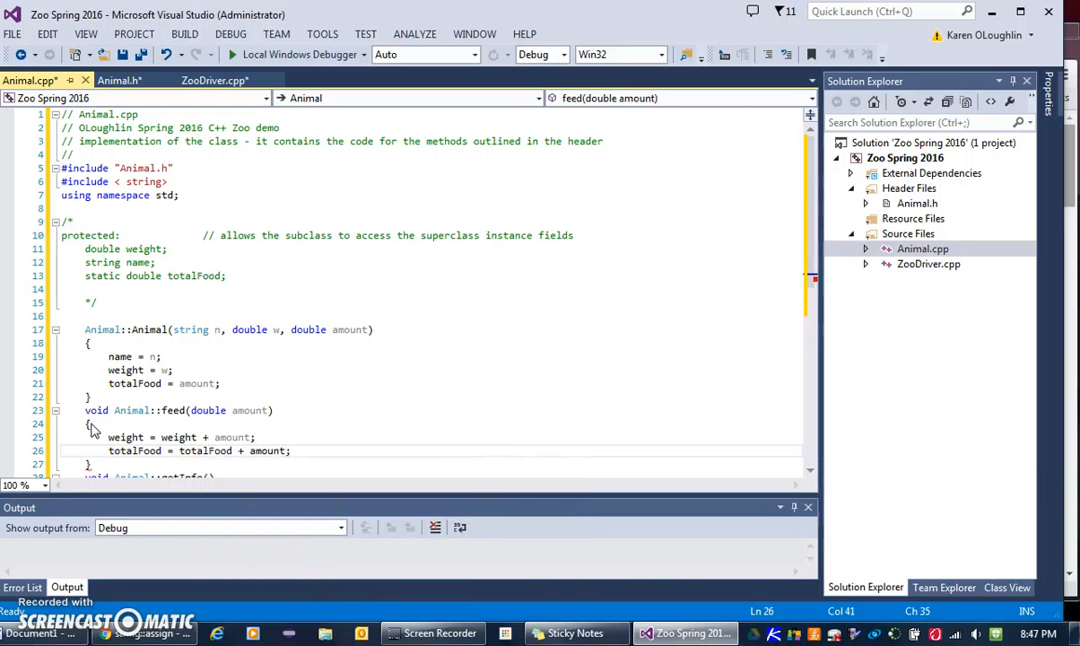
text(//)
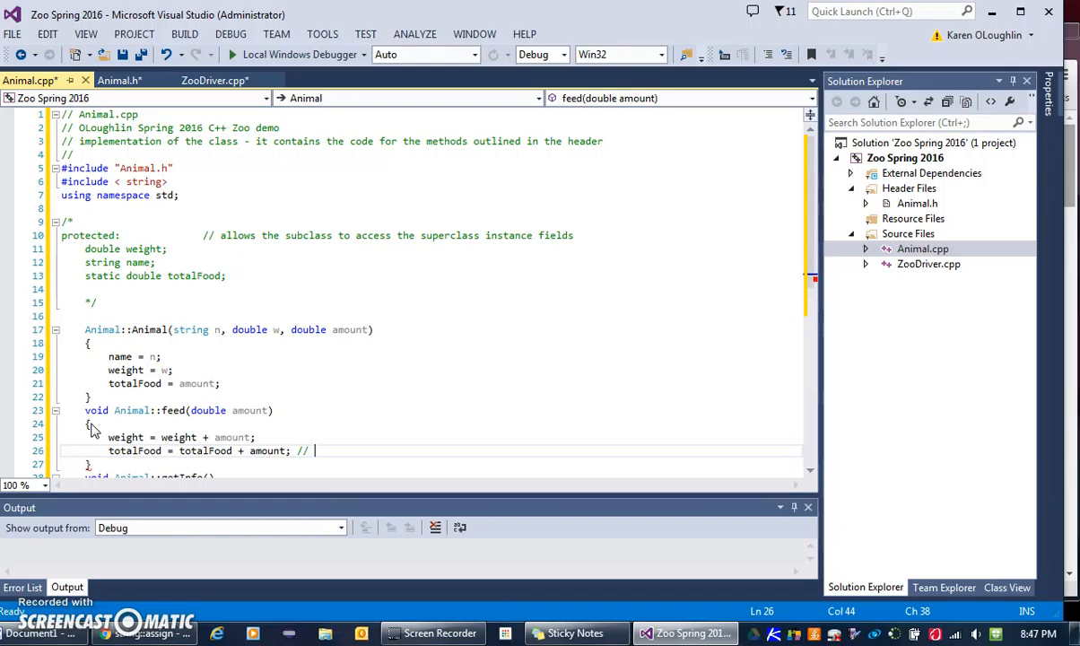
text(totalFood +=)
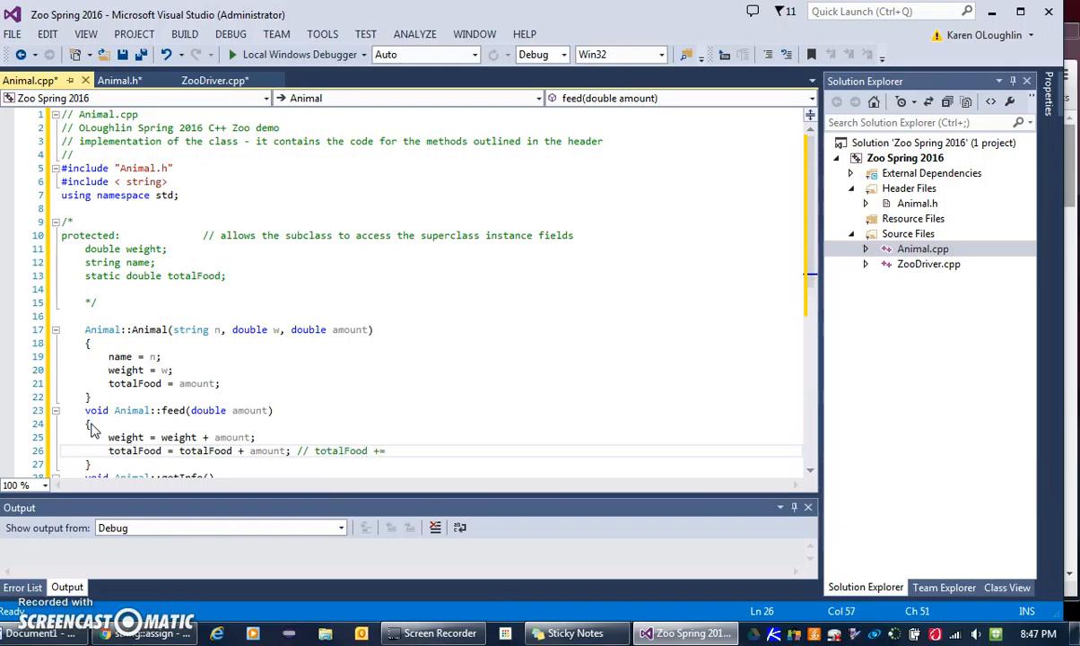
text(amount;)
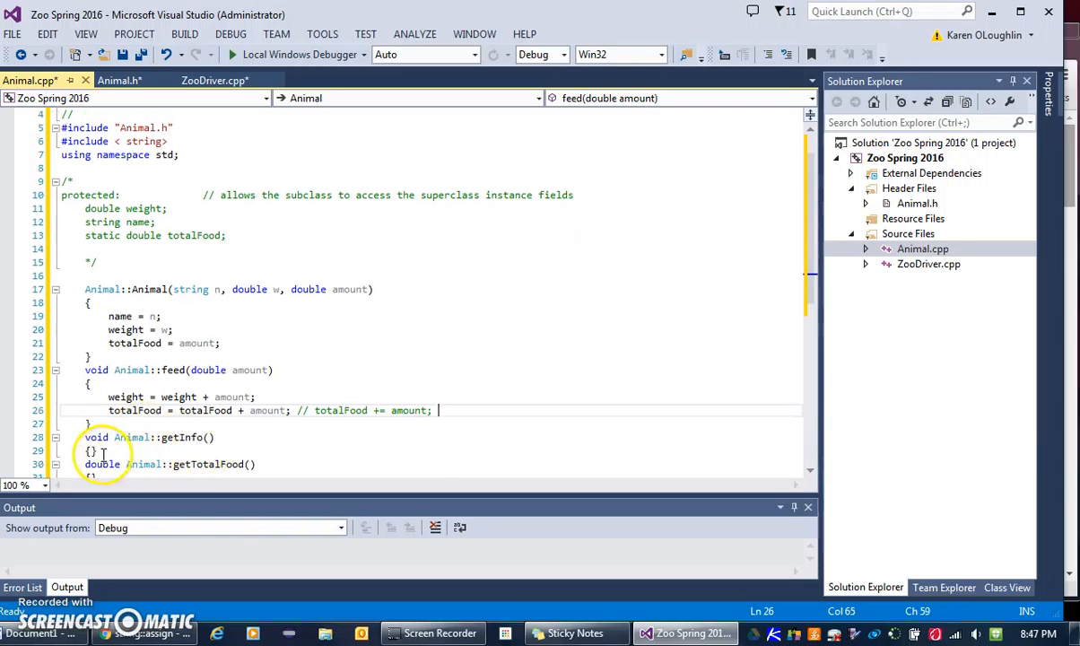
Step: Write getInfo's cout of the animal's name and weight, then reformat the file with Ctrl+K
click(97, 451)
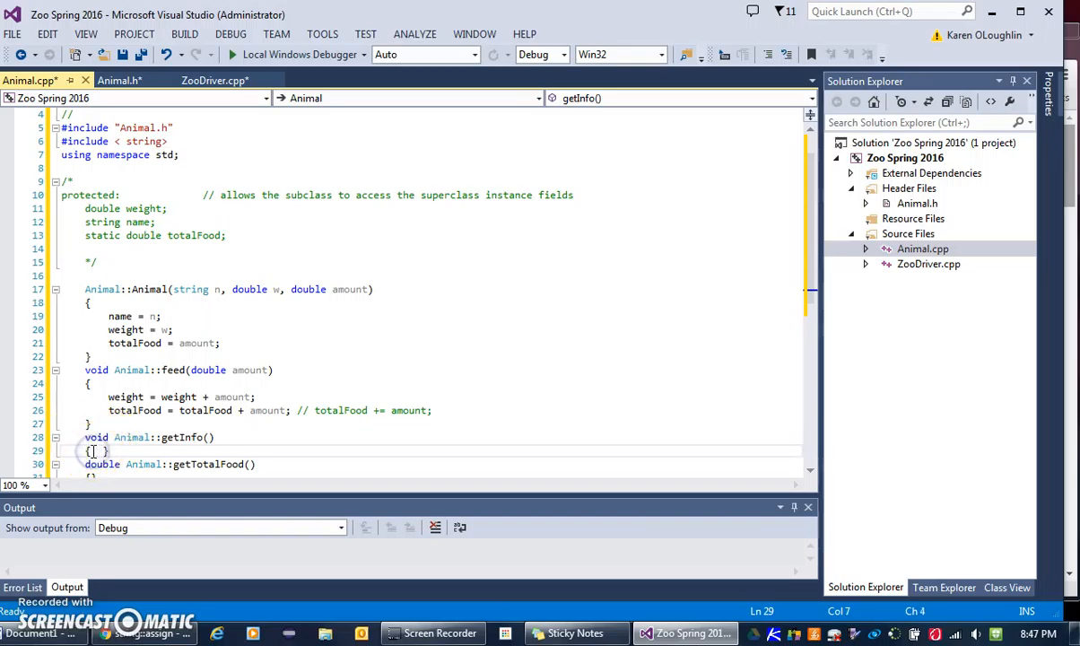
text(cout <<)
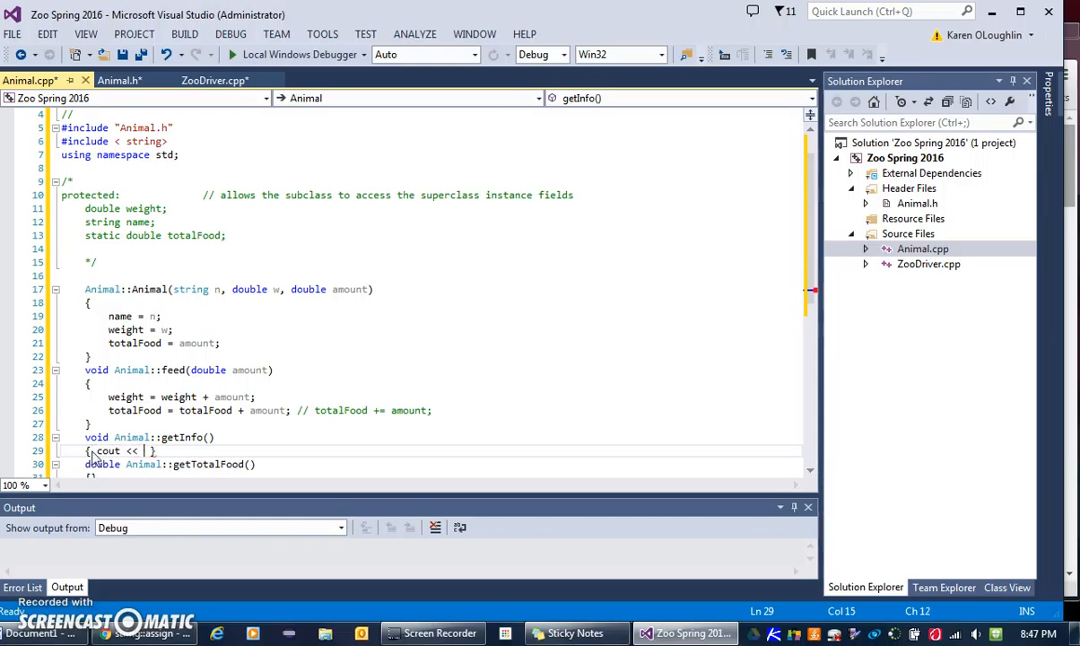
text("Animal  is " << name << " with a current weight of)
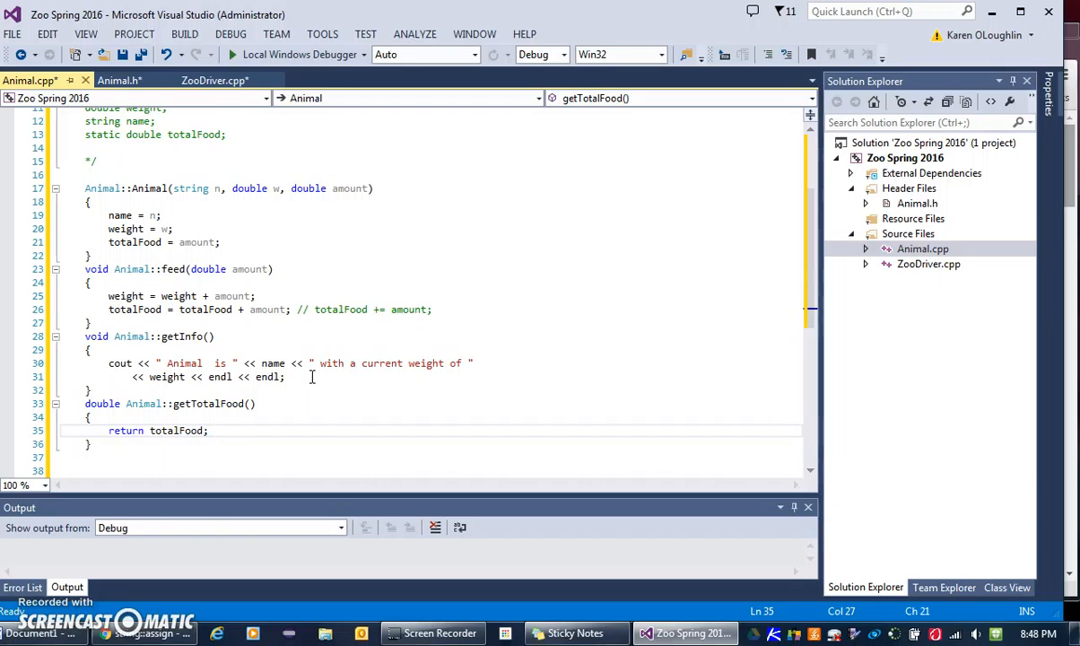
key(ctrl+k)
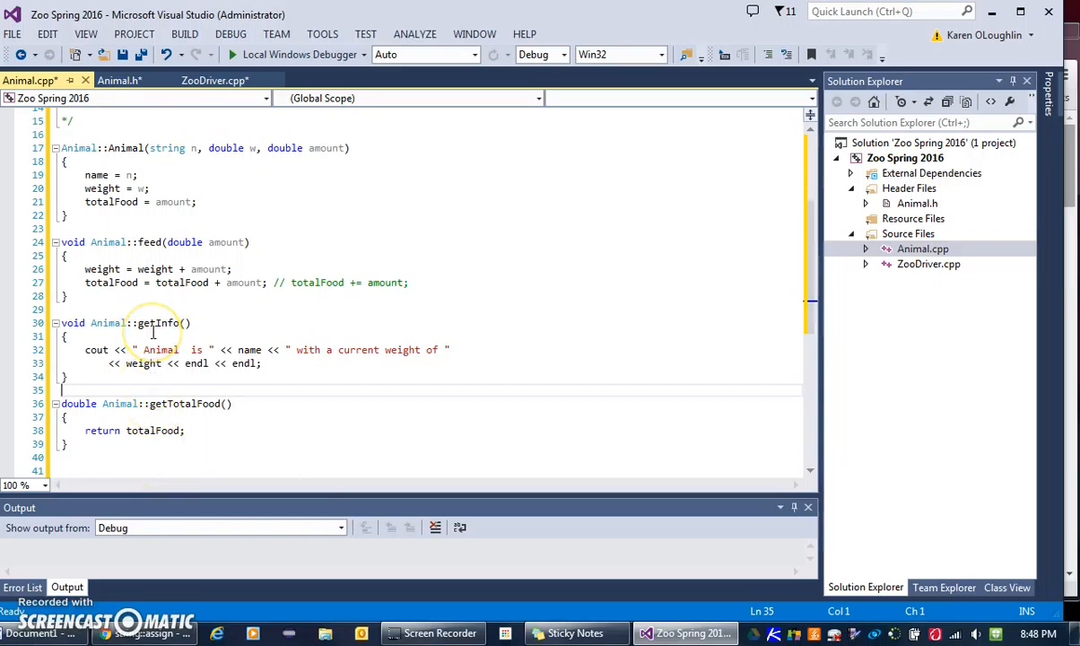
mouse_move(202, 461)
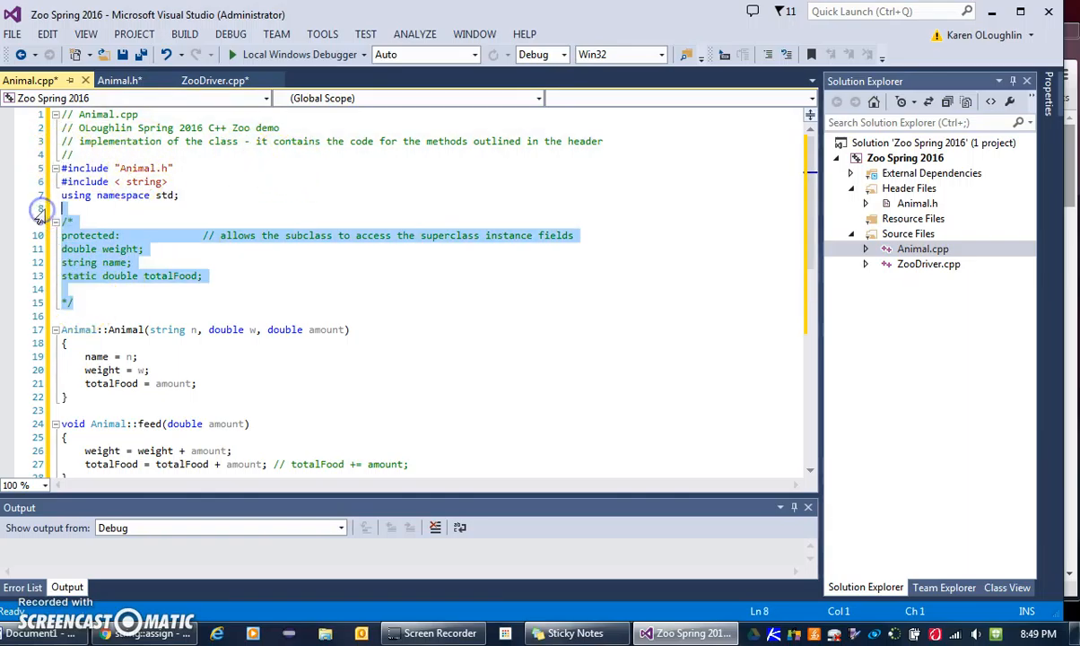
Step: Delete the commented-out /* protected: ... */ field declarations
key(Delete)
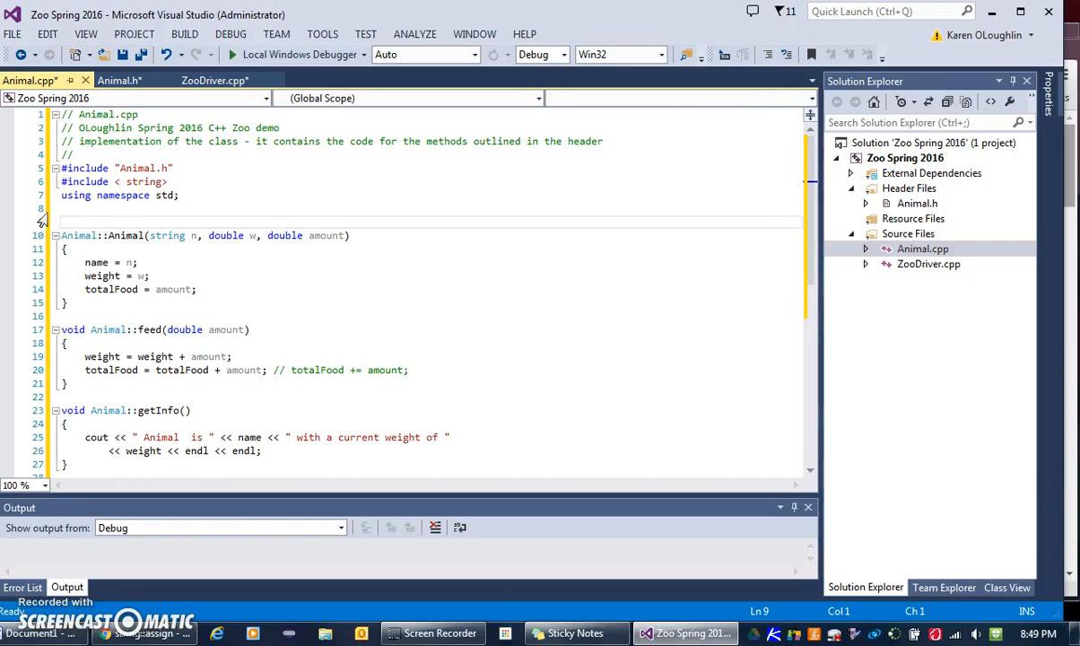
Step: Add 'double Animal::totalFood = 0;' below using namespace std
text(double Animal::)
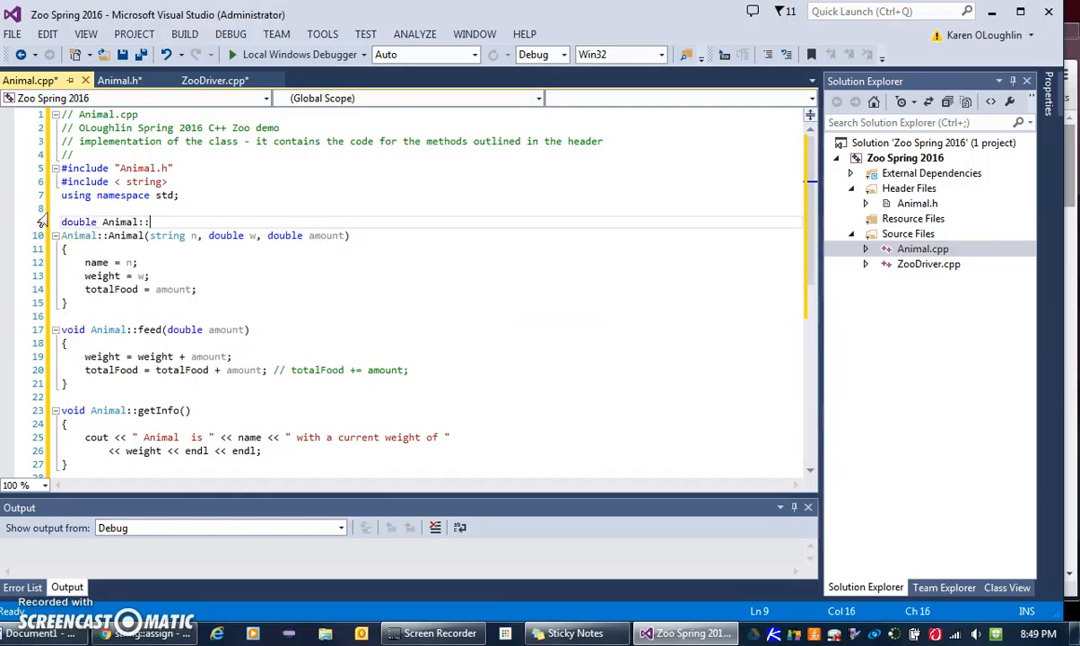
text(t)
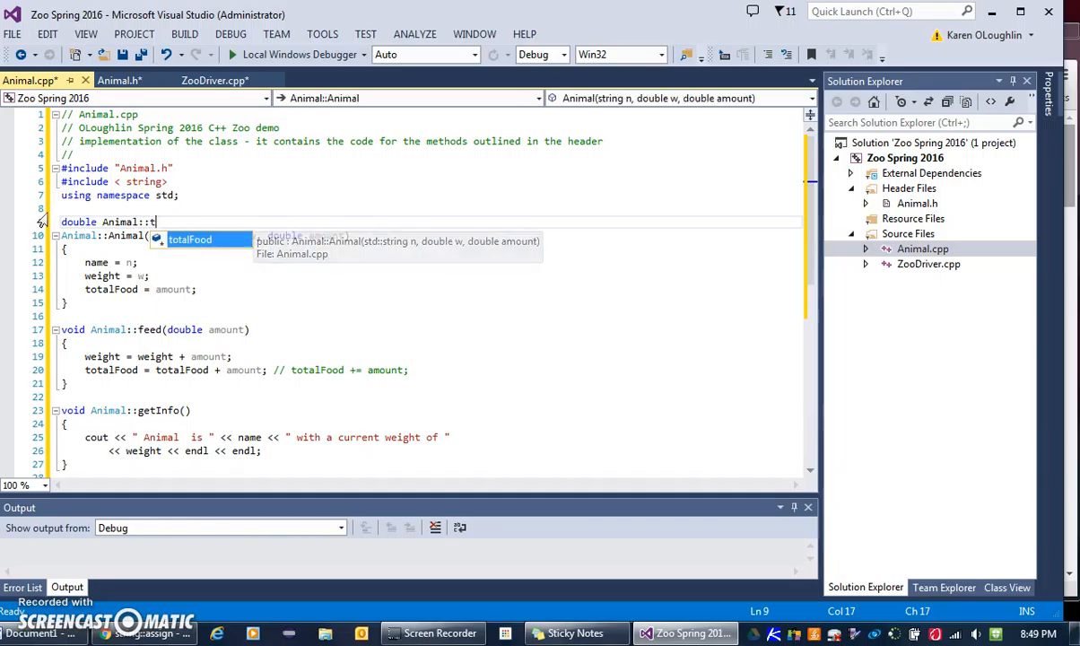
text(otalFood = 0;)
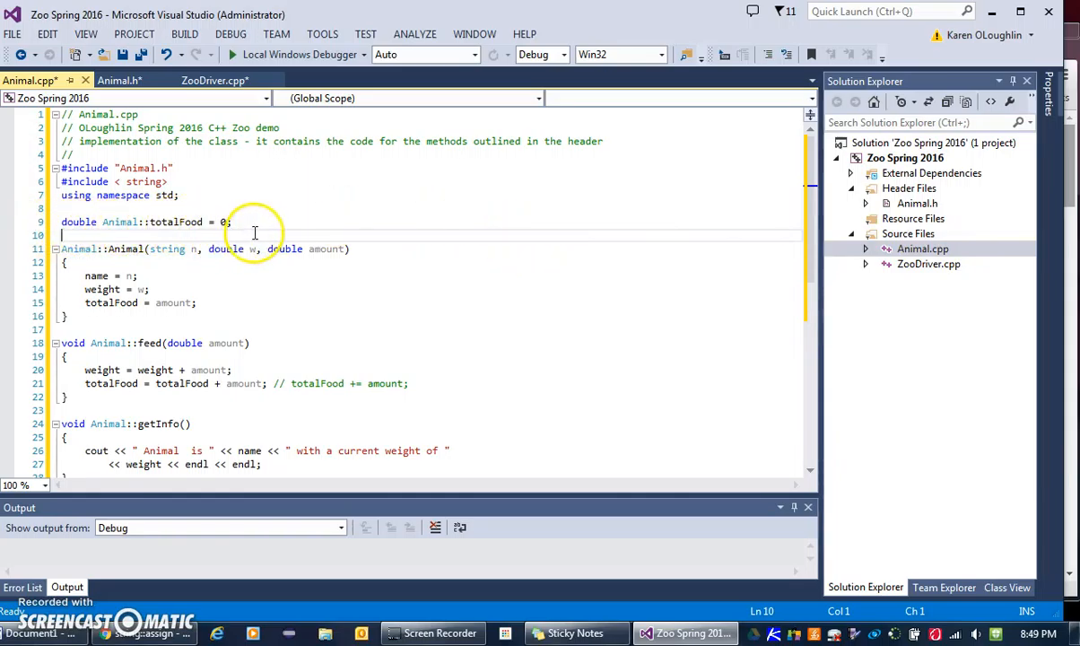
scroll(down, 3)
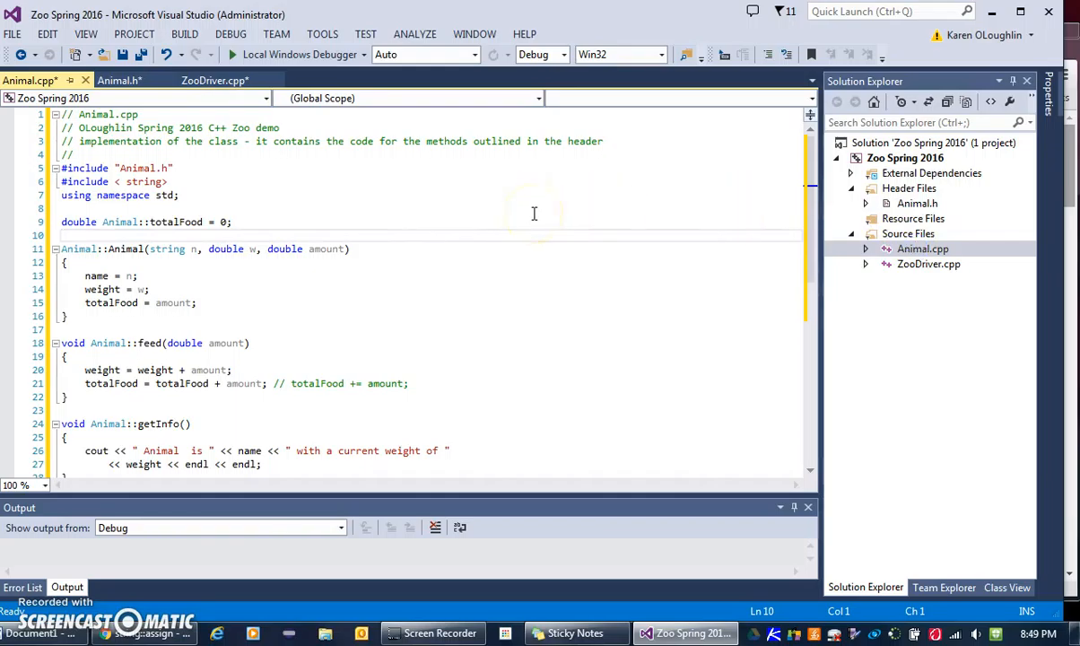
mouse_move(189, 110)
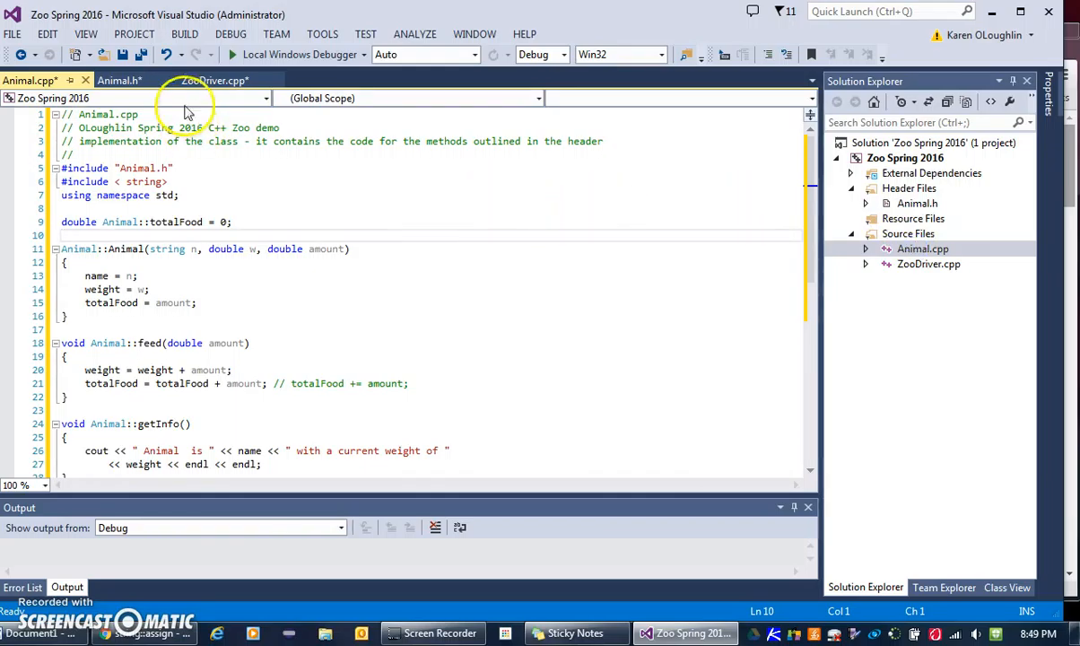